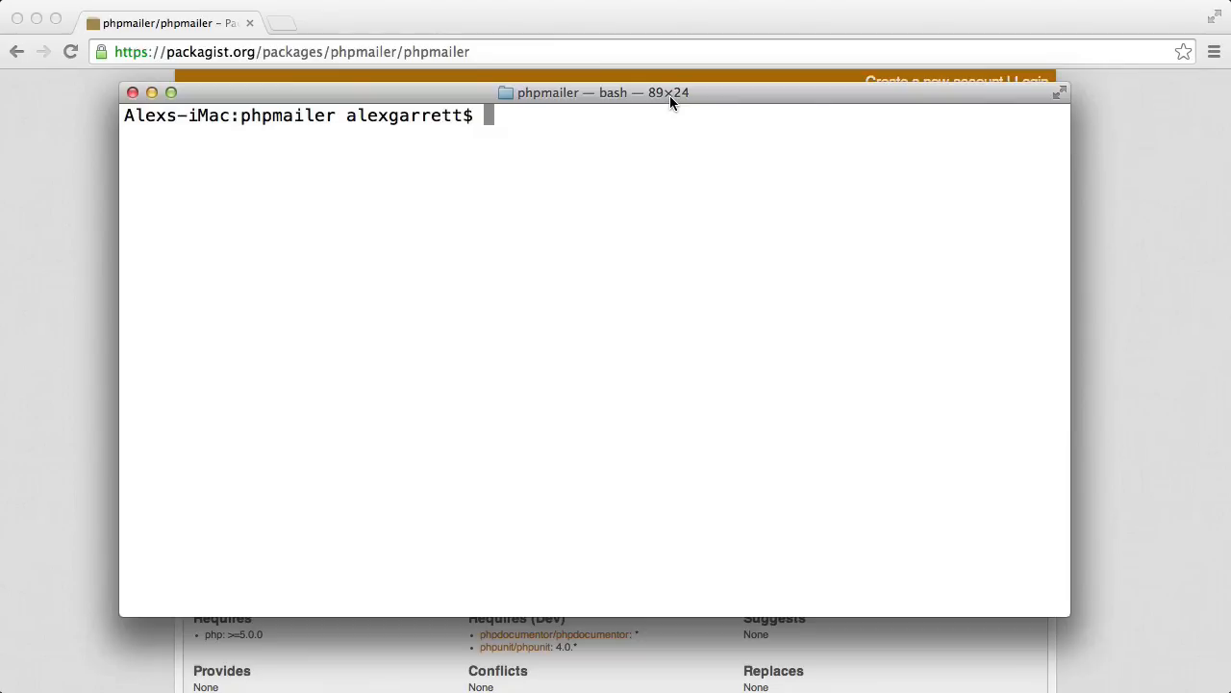
# Run composer to list its commands, then create a vendor folder with mkdir vendor
pyautogui.write('compo')
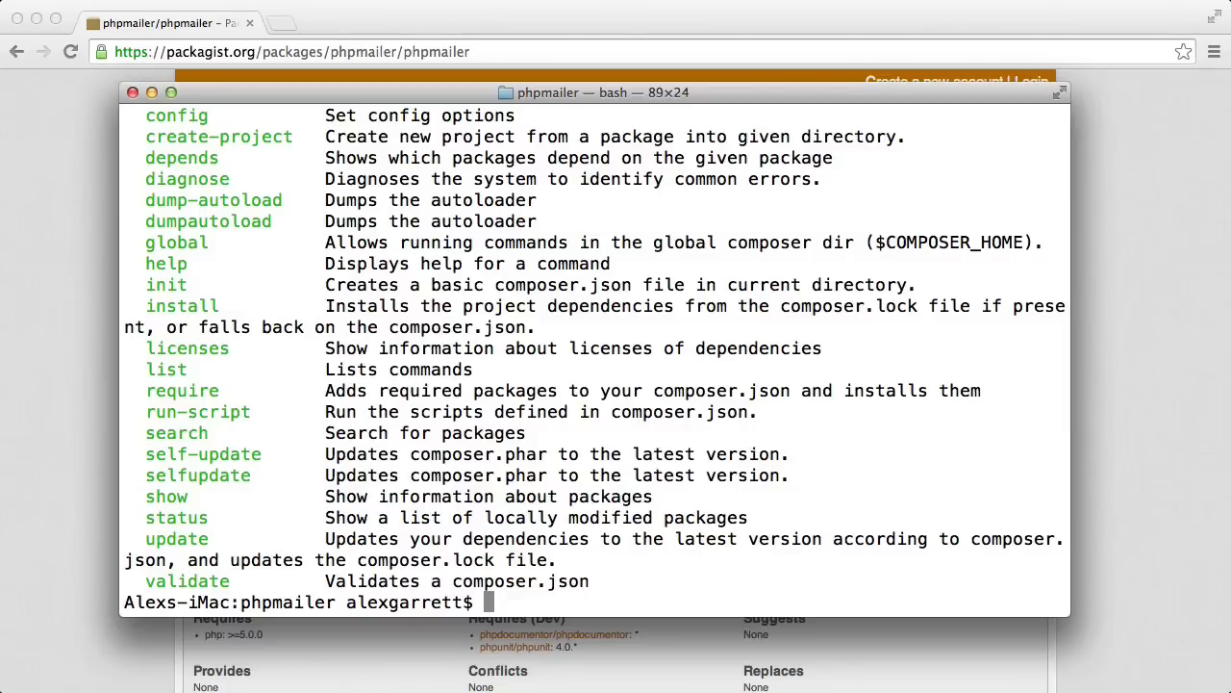
pyautogui.write('mkdir')
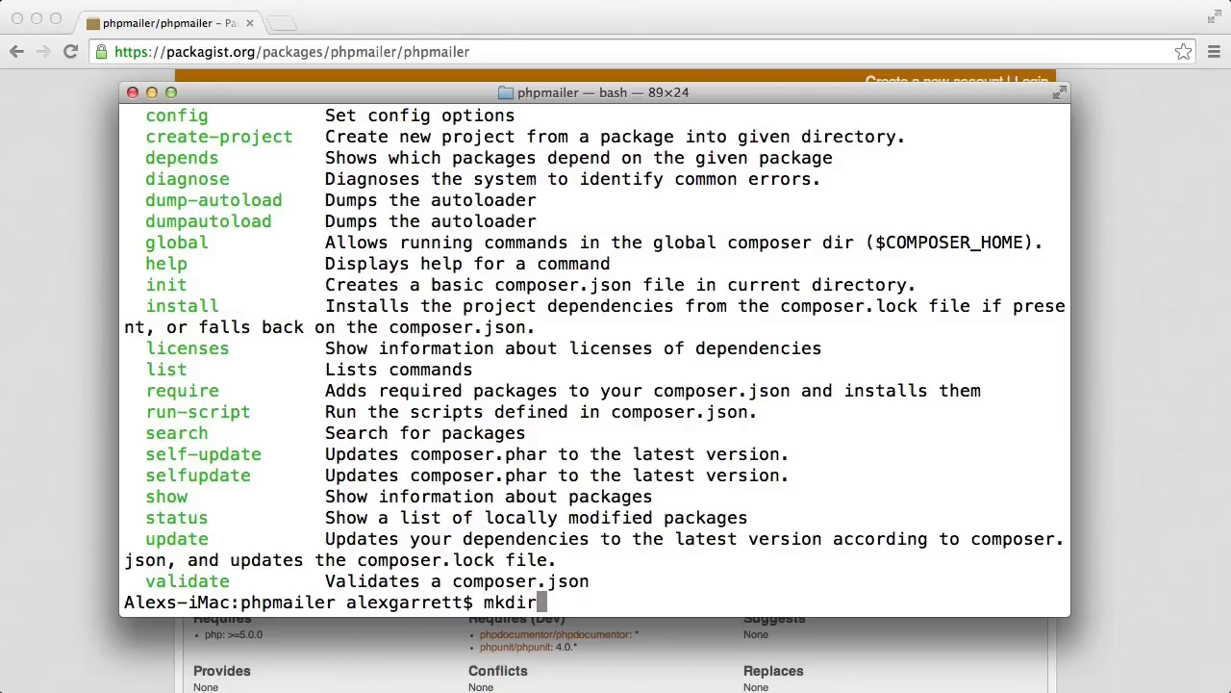
pyautogui.write('vendor')
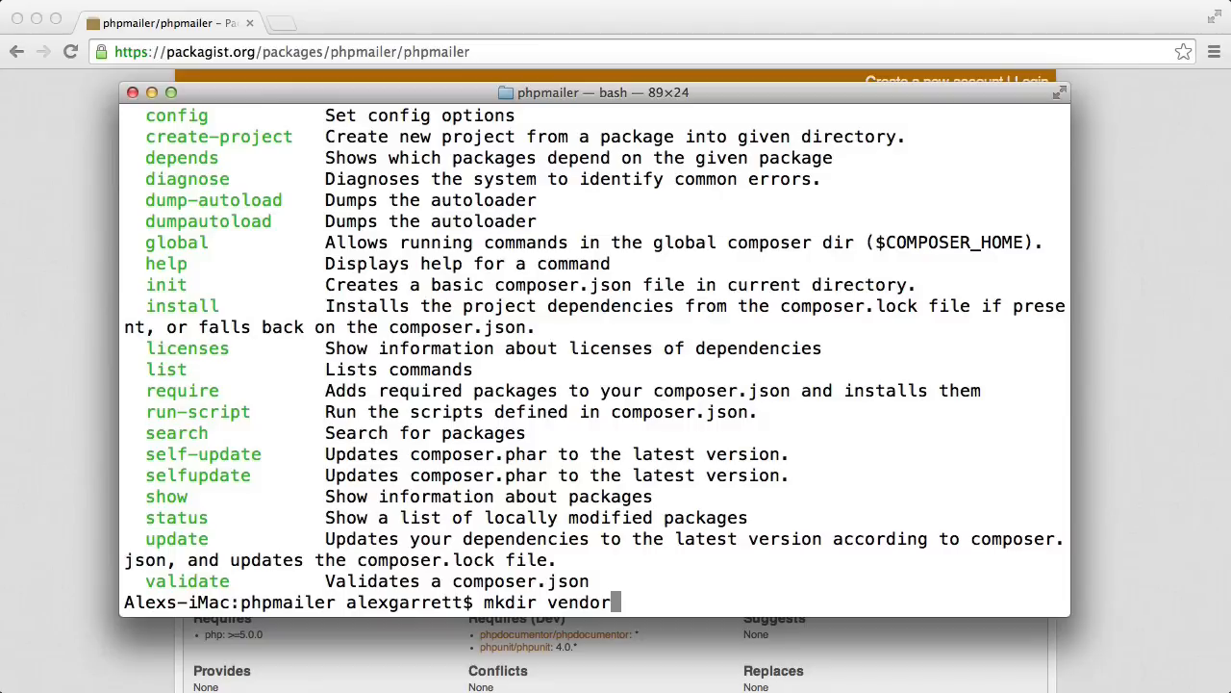
pyautogui.press('Return')
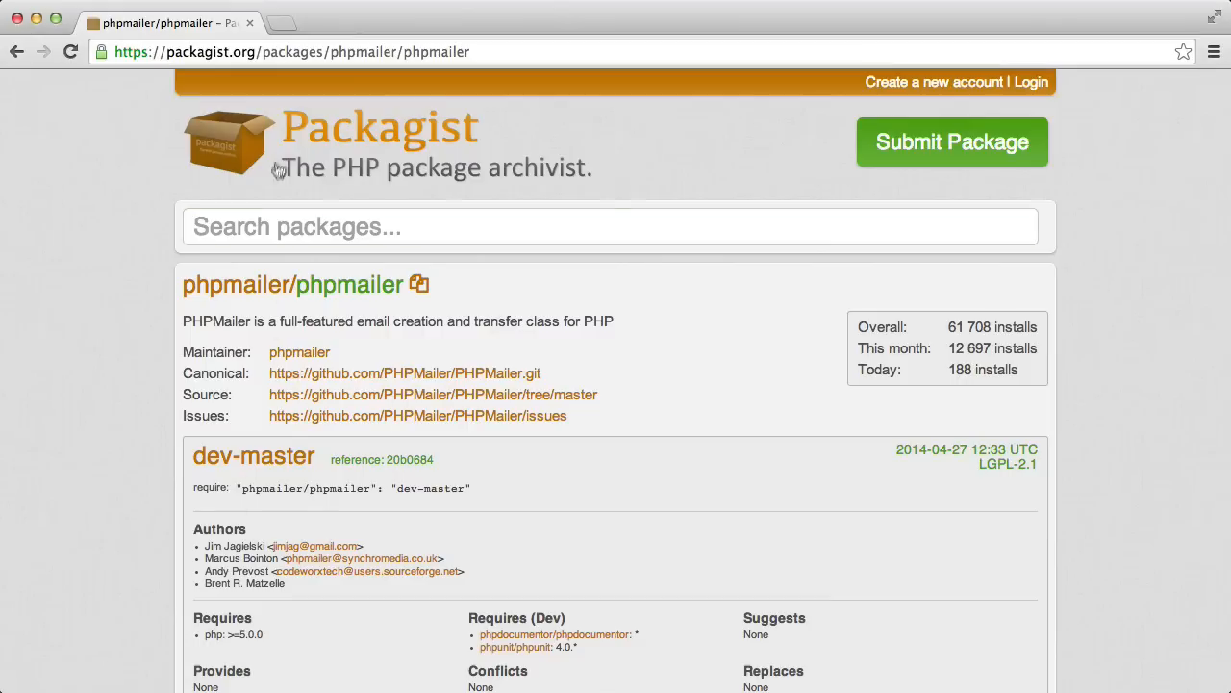
pyautogui.moveTo(239, 494)
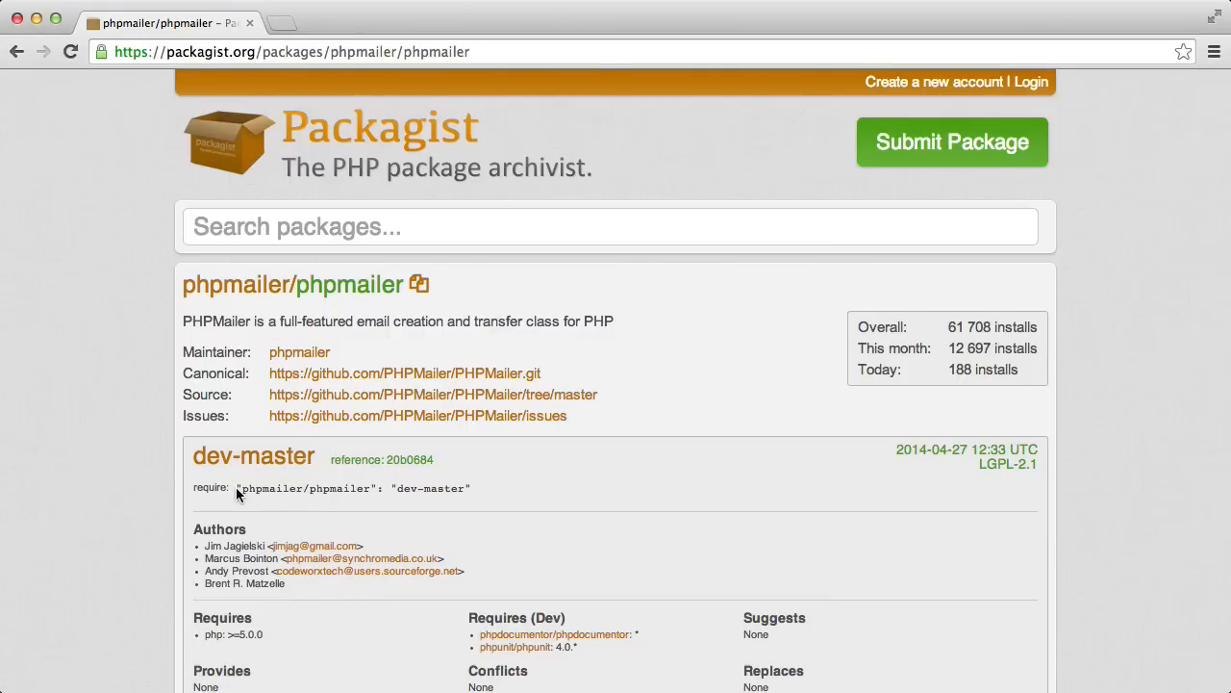
# Select the "phpmailer/phpmailer": "dev-master" require line on the Packagist page
pyautogui.moveTo(238, 488); pyautogui.dragTo(471, 488)
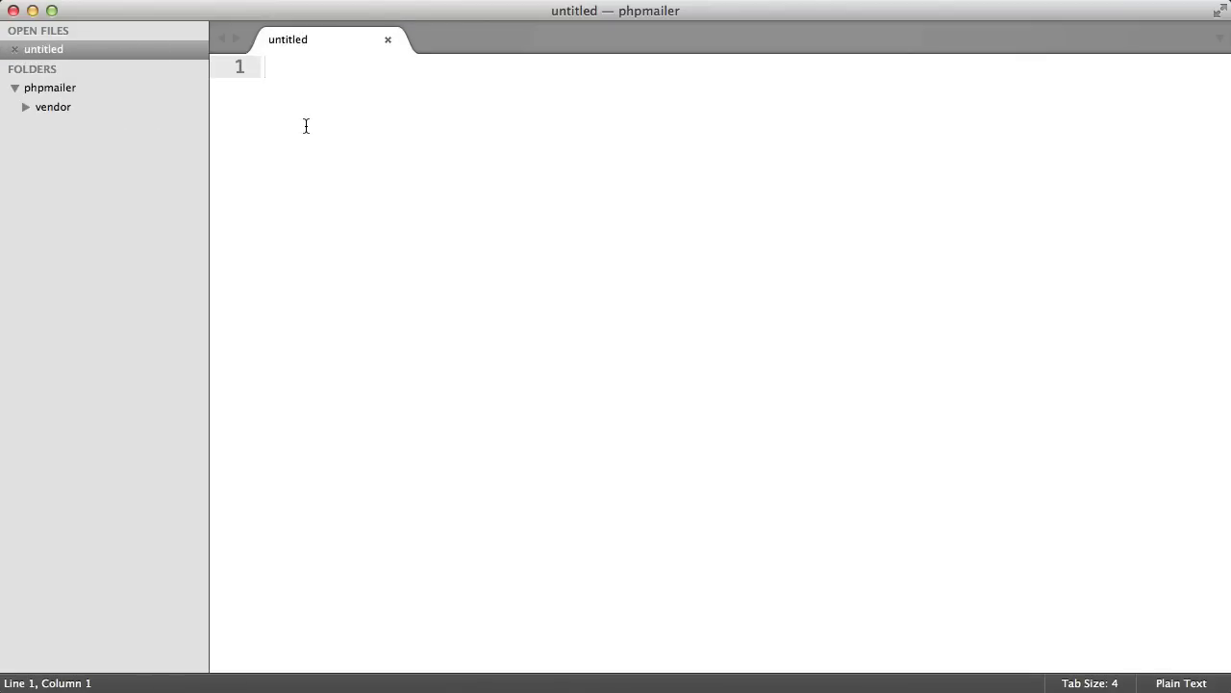
# Write a JSON require block for phpmailer/phpmailer dev-master and save it as composer.json
pyautogui.write('{')
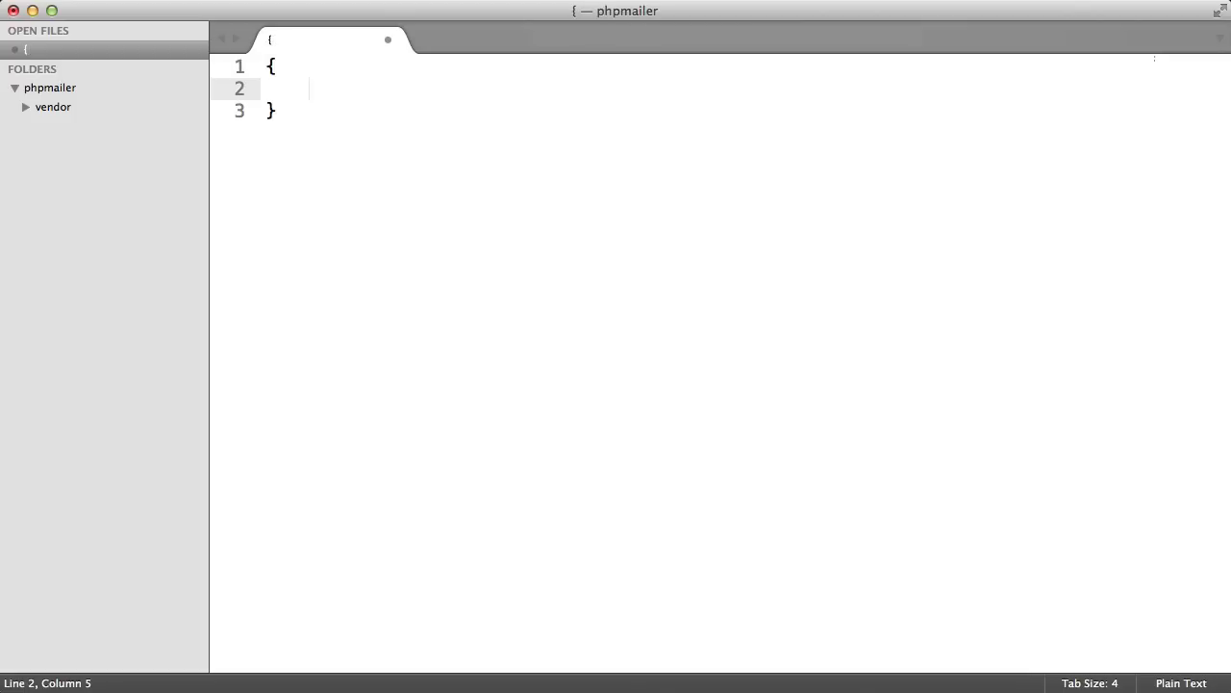
pyautogui.write('"req"')
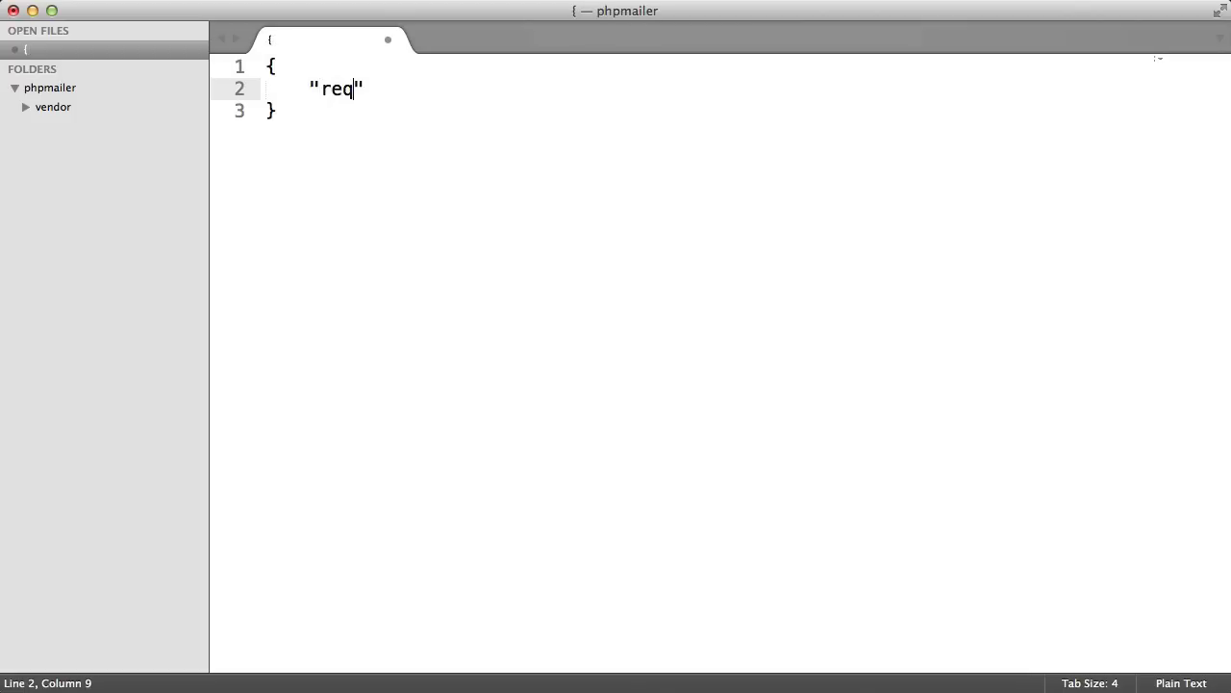
pyautogui.write('uire": {}')
pyautogui.write('"phpmailer/phpmailer": "dev-master')
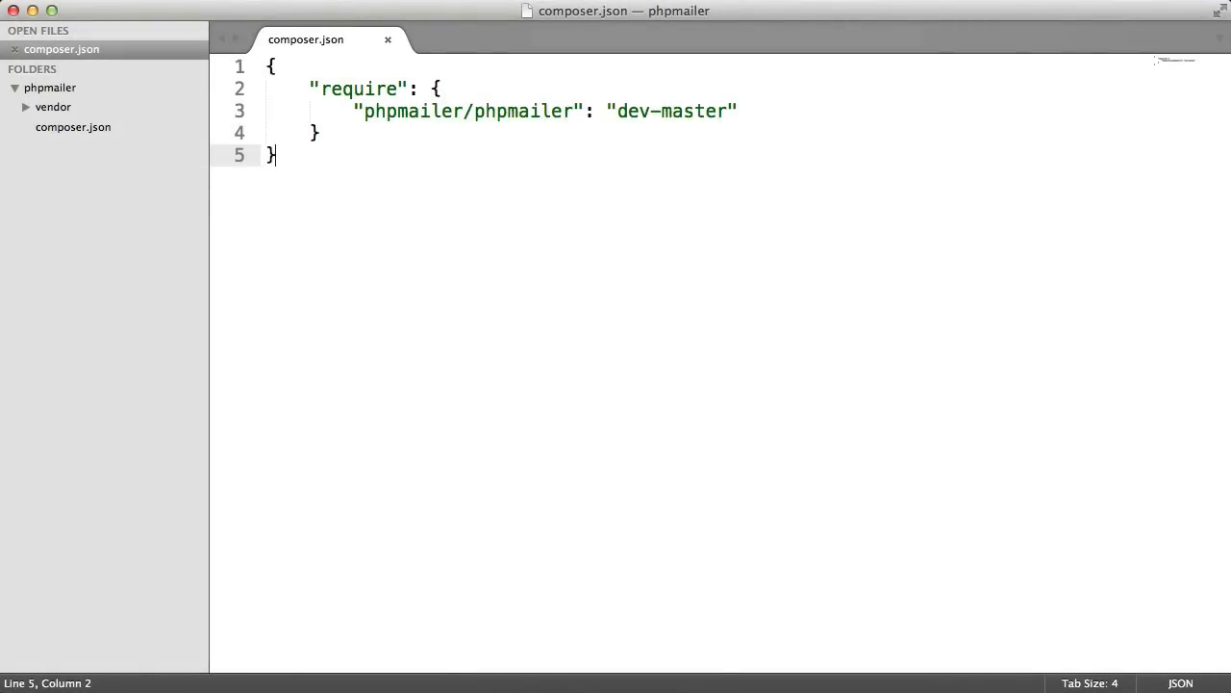
pyautogui.write('co')
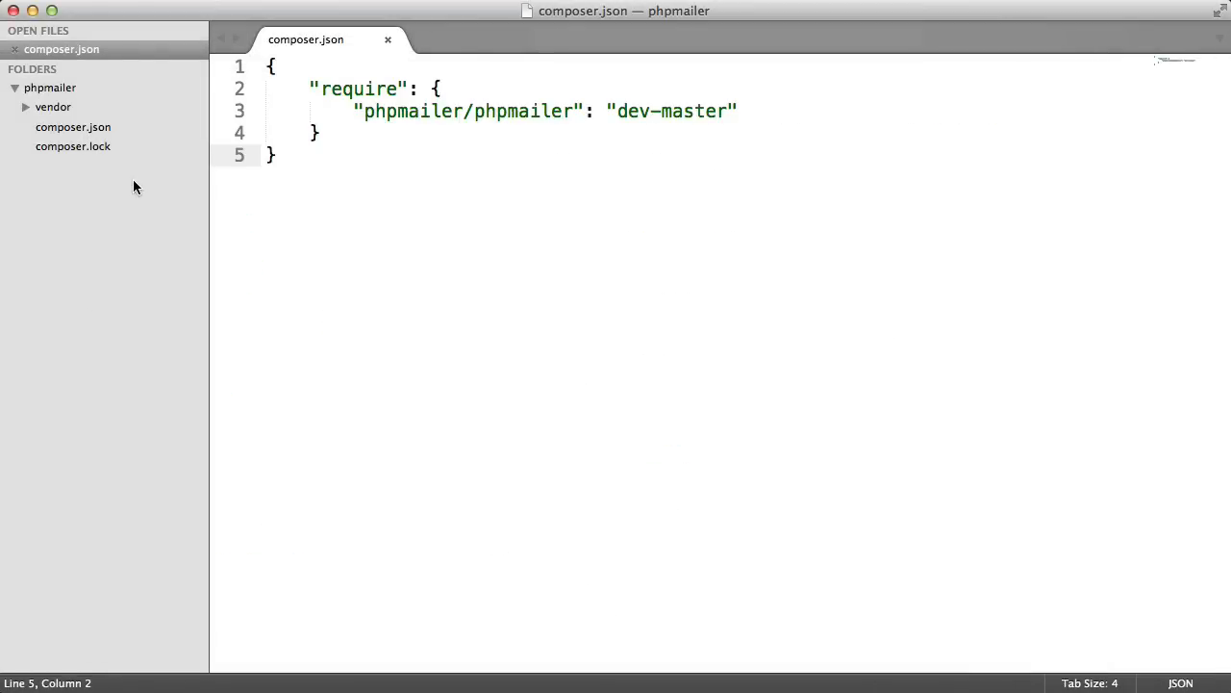
# Open Composer's autoload.php, then create a new file saved as index.php
pyautogui.click(53, 106)
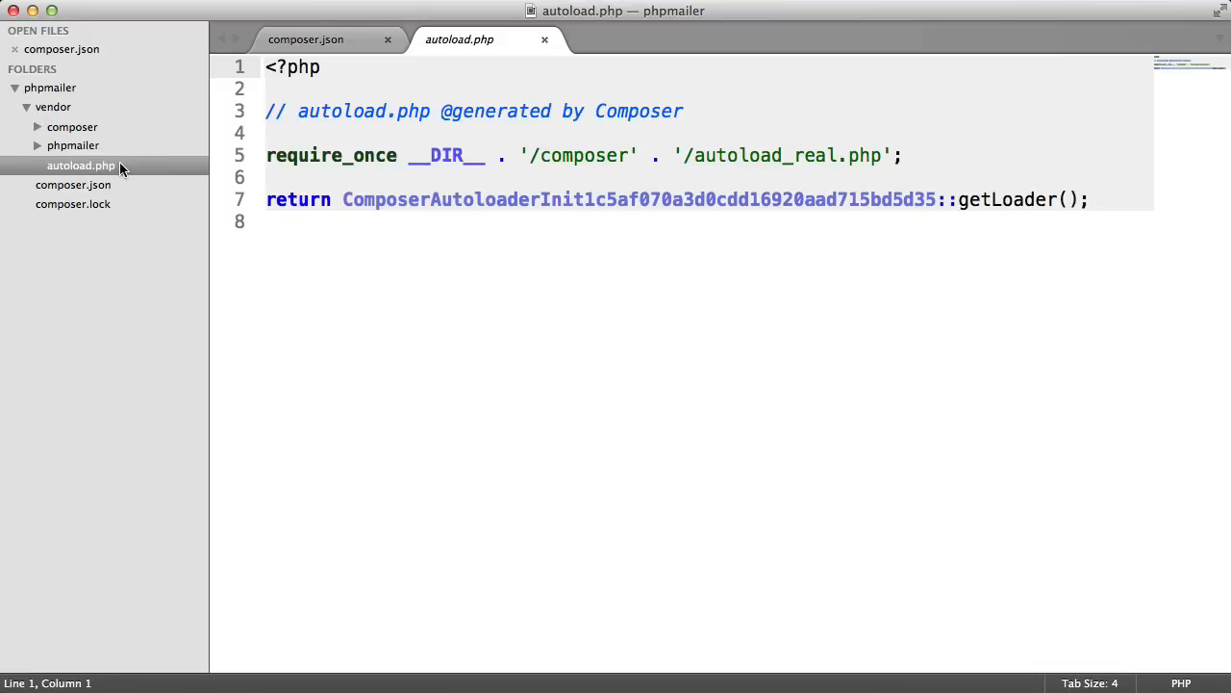
pyautogui.press('cmd+n')
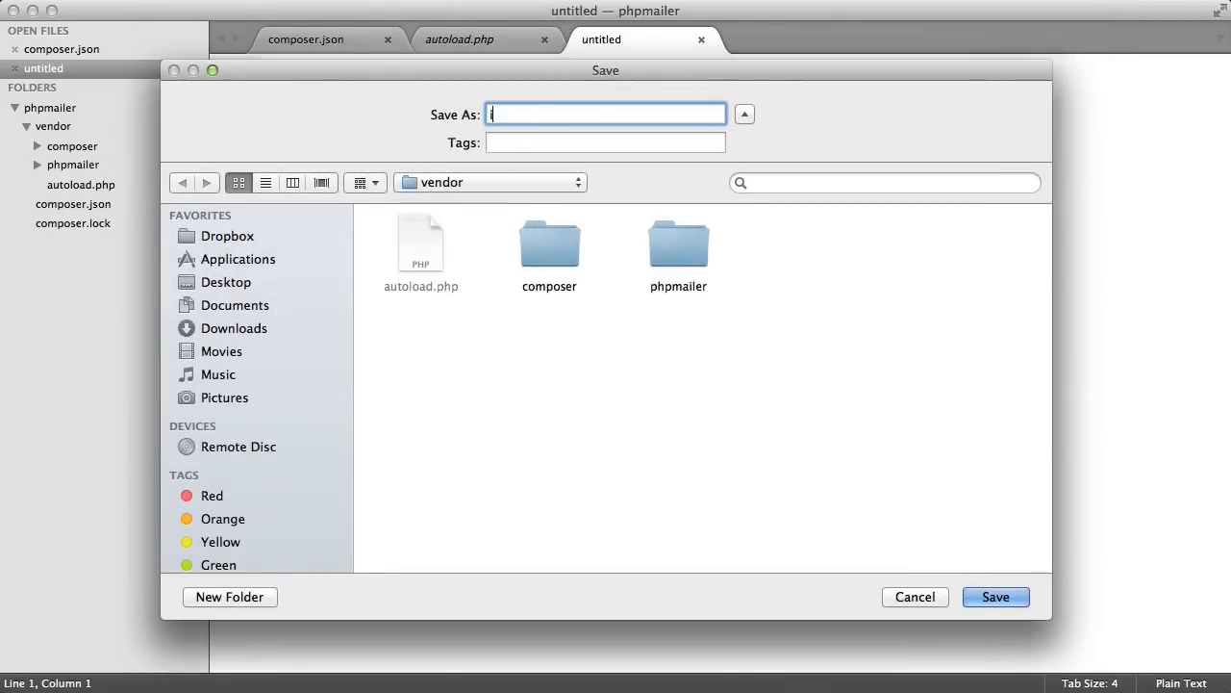
pyautogui.write('index.php')
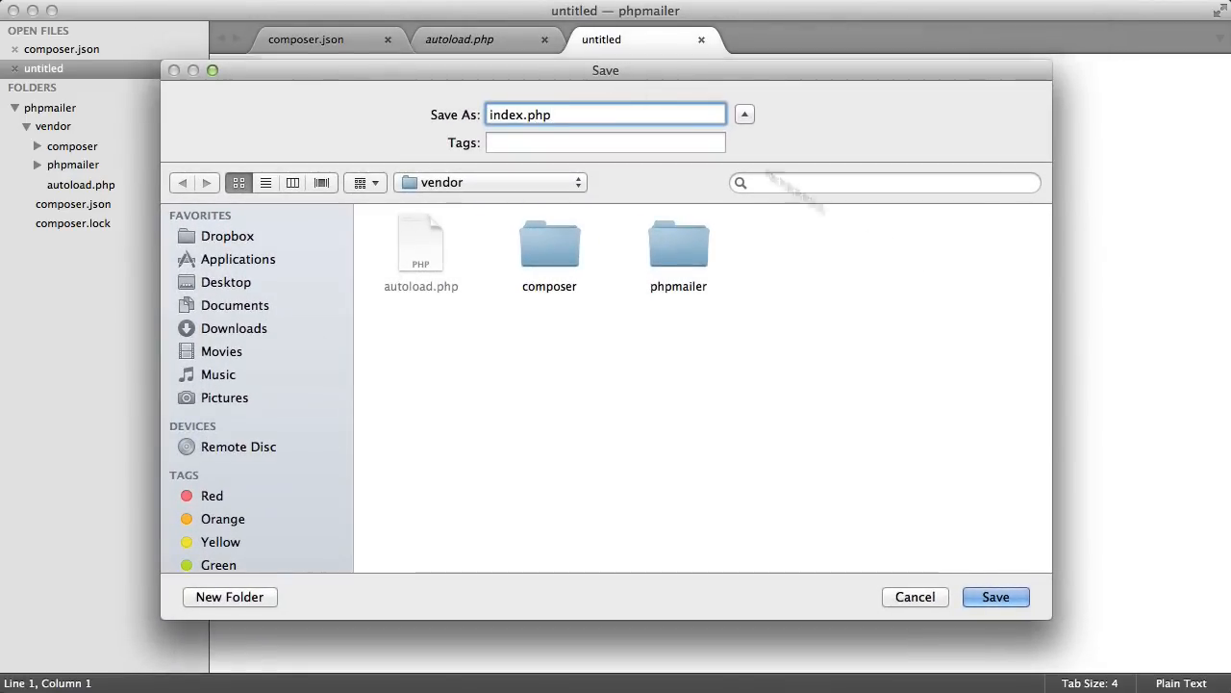
pyautogui.click(996, 596)
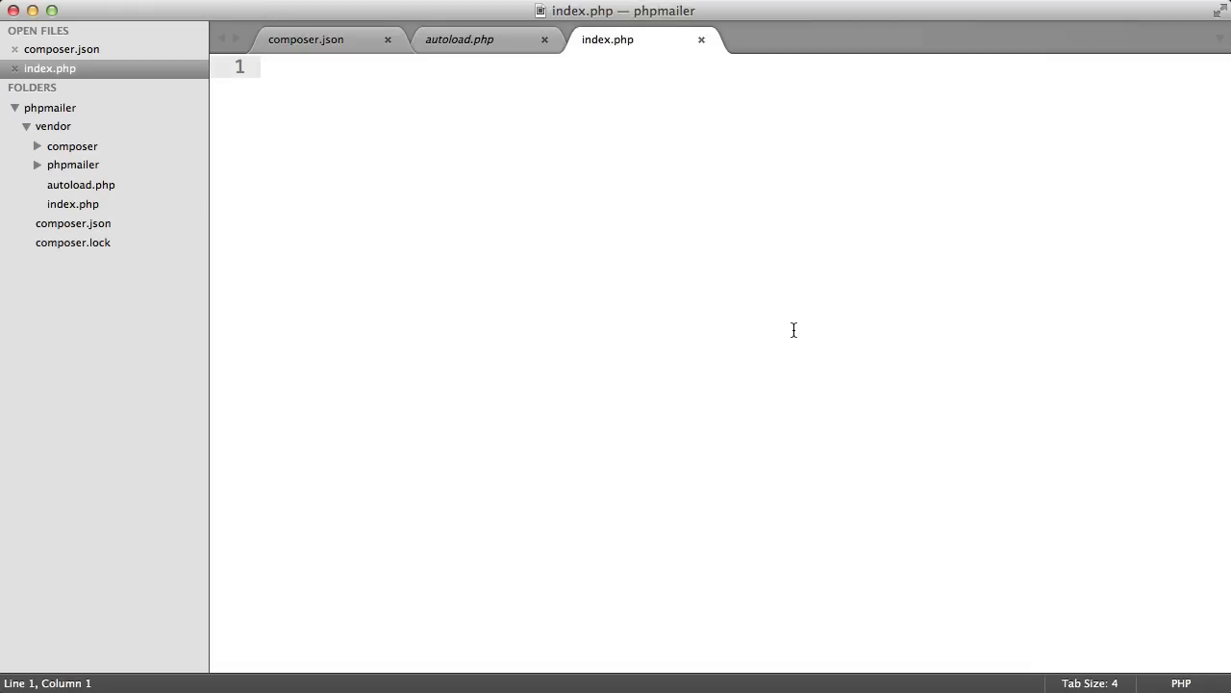
# Write <?php require_once 'vendor/autoload.php'; in index.php
pyautogui.write('<?php')
pyautogui.write('requir')
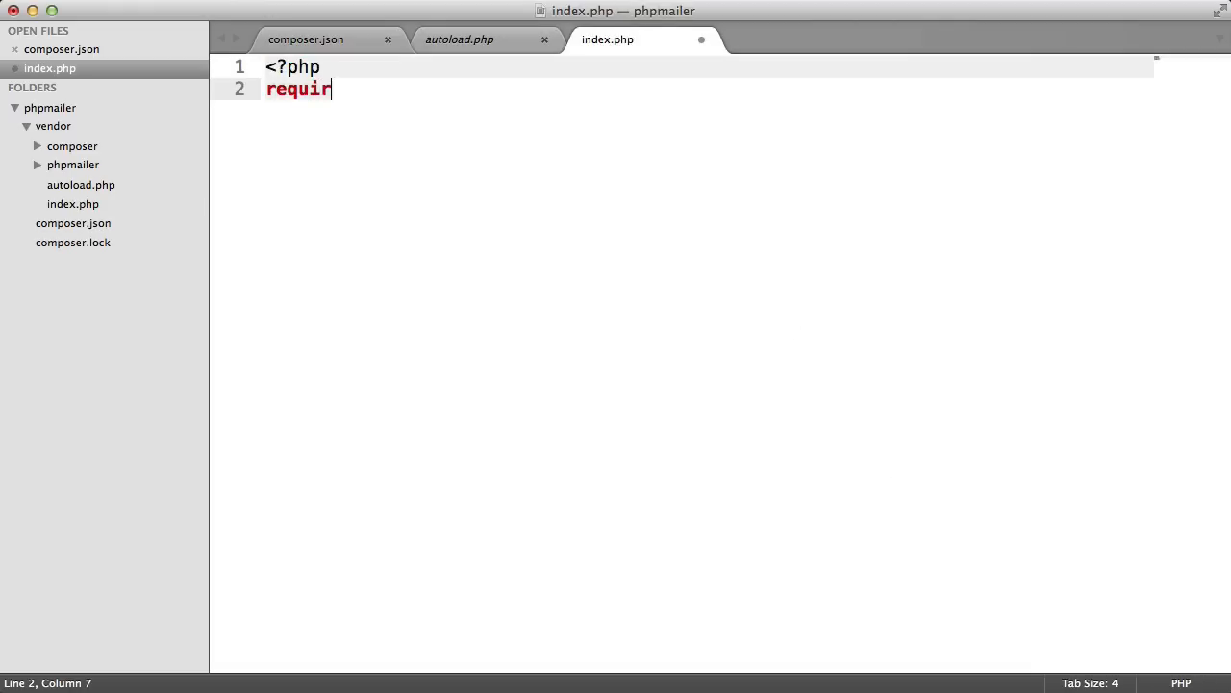
pyautogui.write("e_once '';")
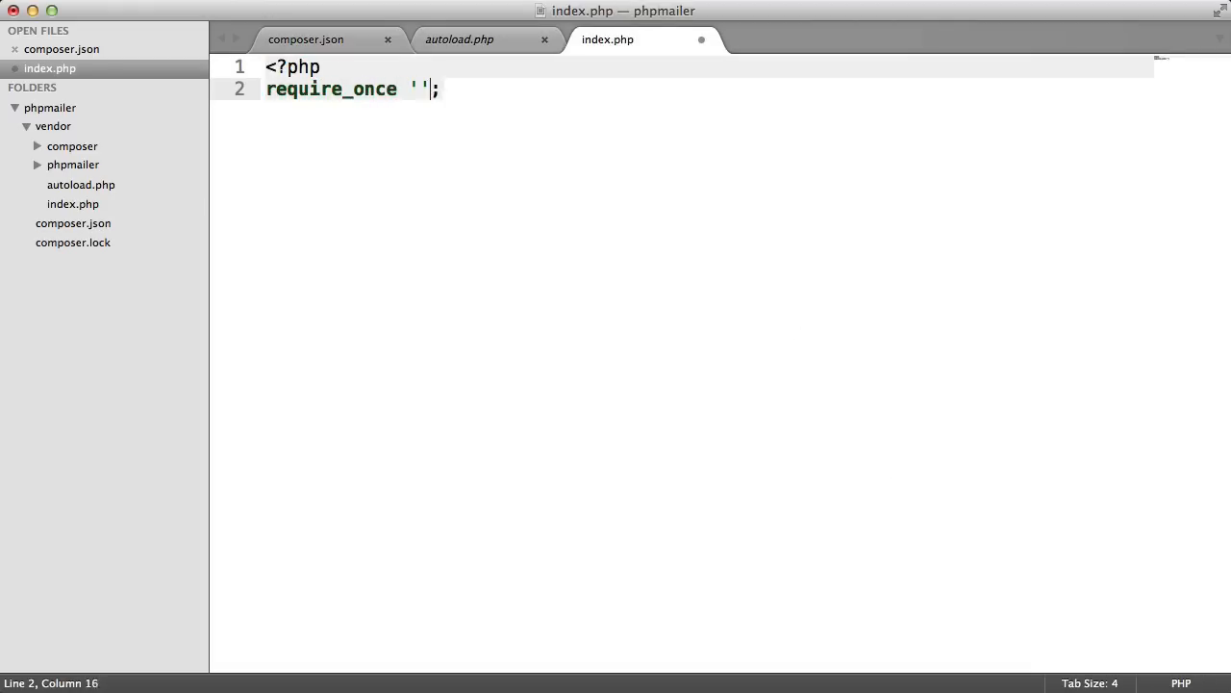
pyautogui.click(460, 40)
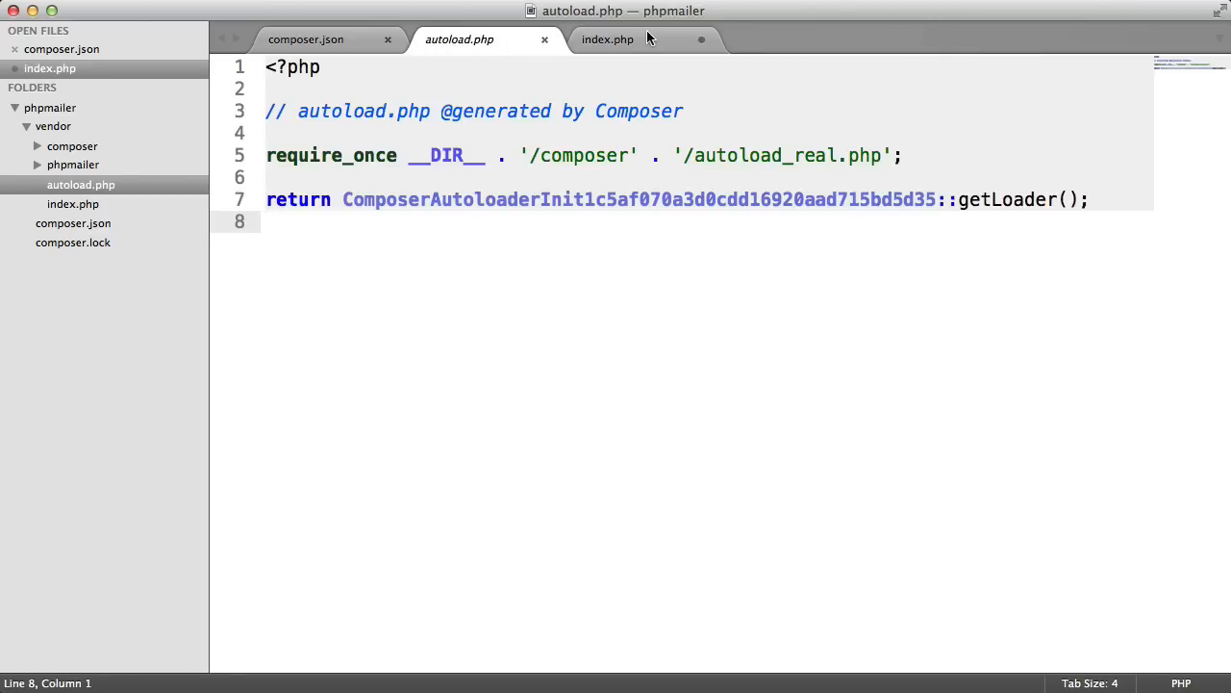
pyautogui.click(607, 39)
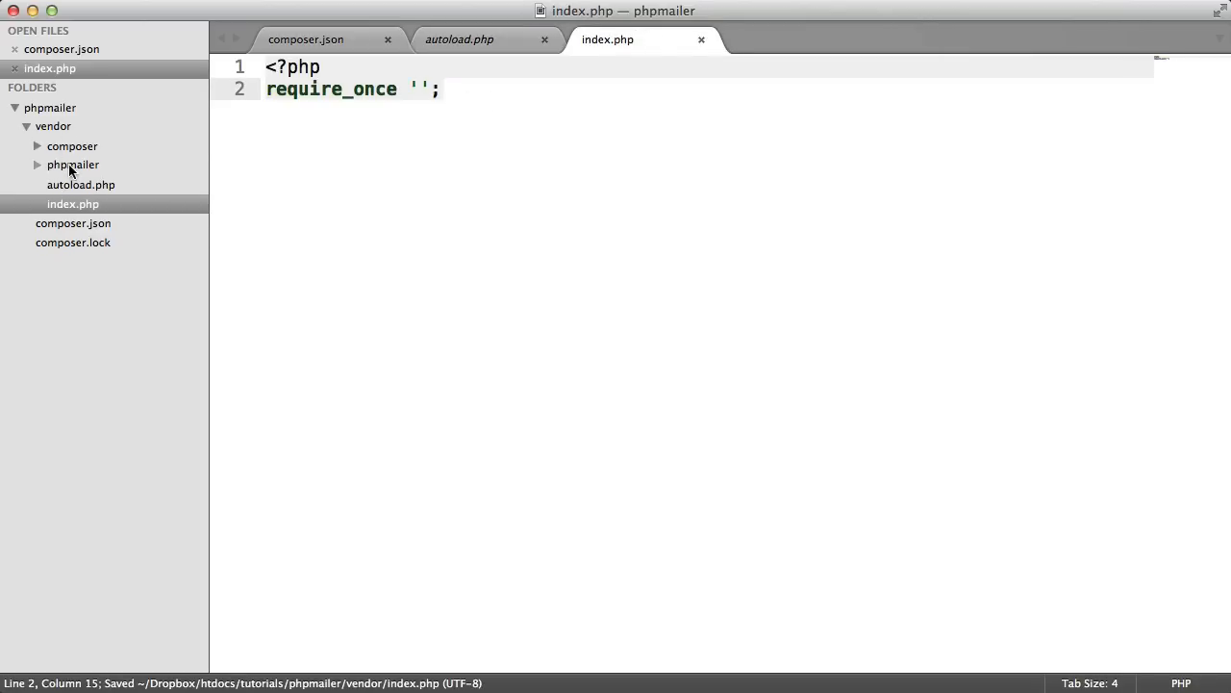
pyautogui.write('vendor')
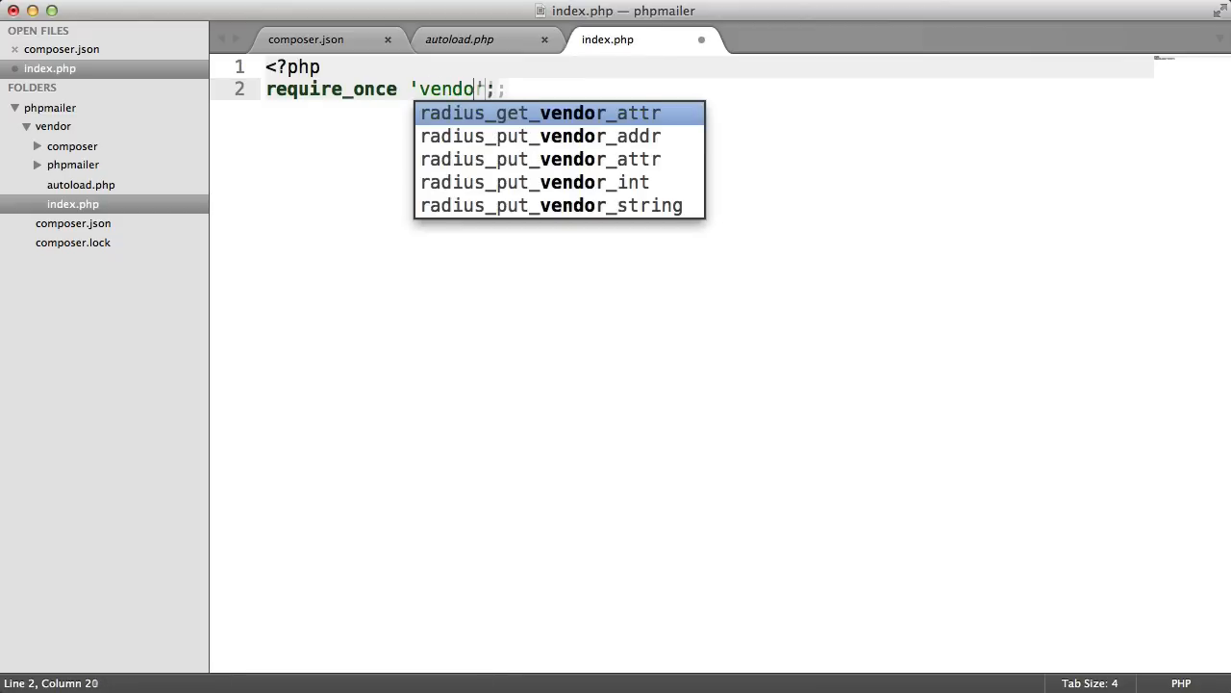
pyautogui.write('r/a')
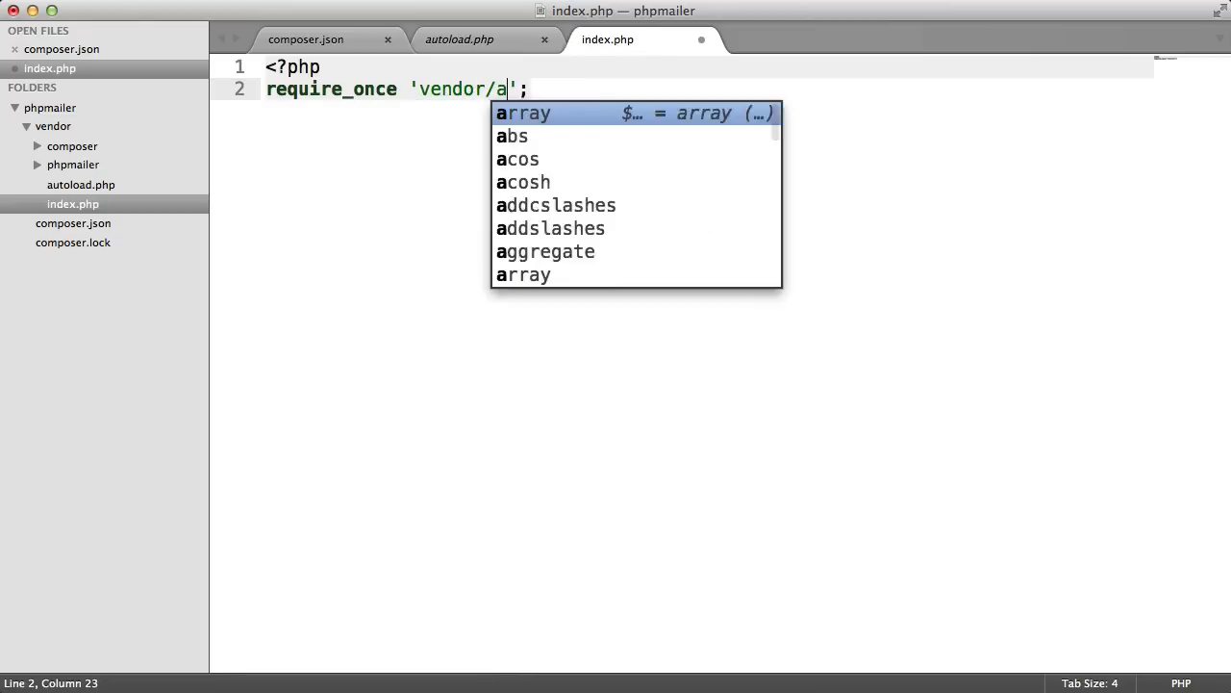
pyautogui.write('utoload.php')
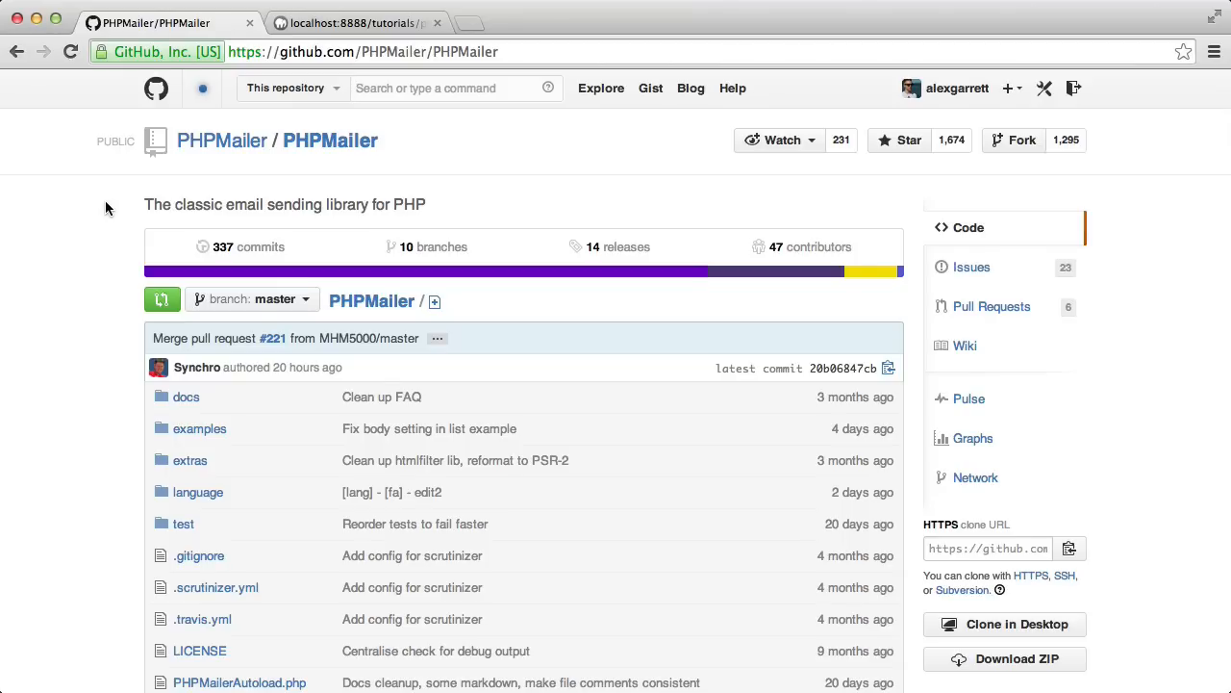
# Scroll through the PHPMailer/PHPMailer repository's file listing on GitHub
pyautogui.scroll(-3)
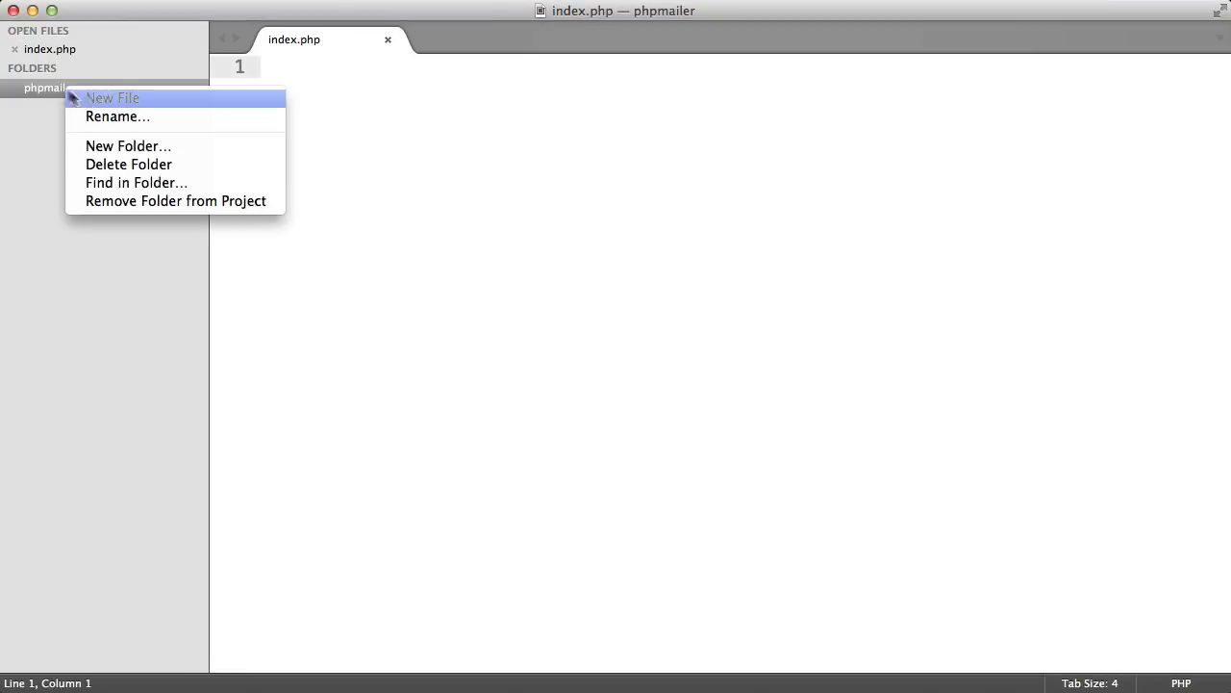
# Create a libs folder inside the phpmailer project
pyautogui.click(128, 145)
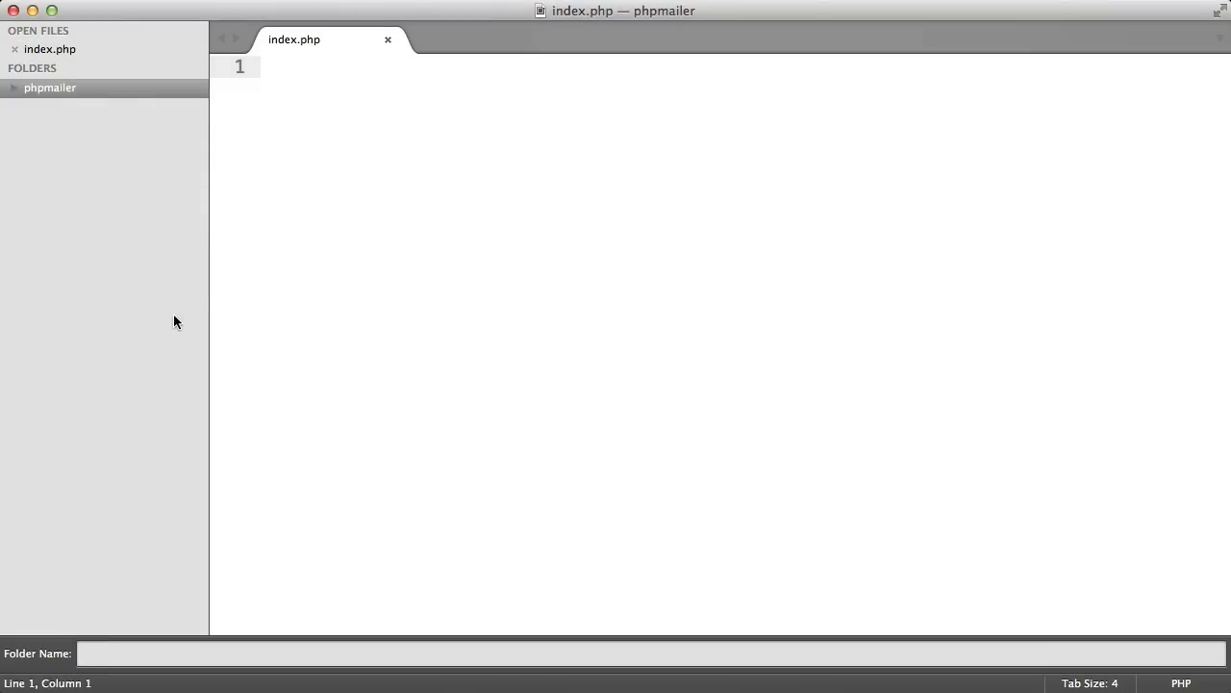
pyautogui.click(51, 88)
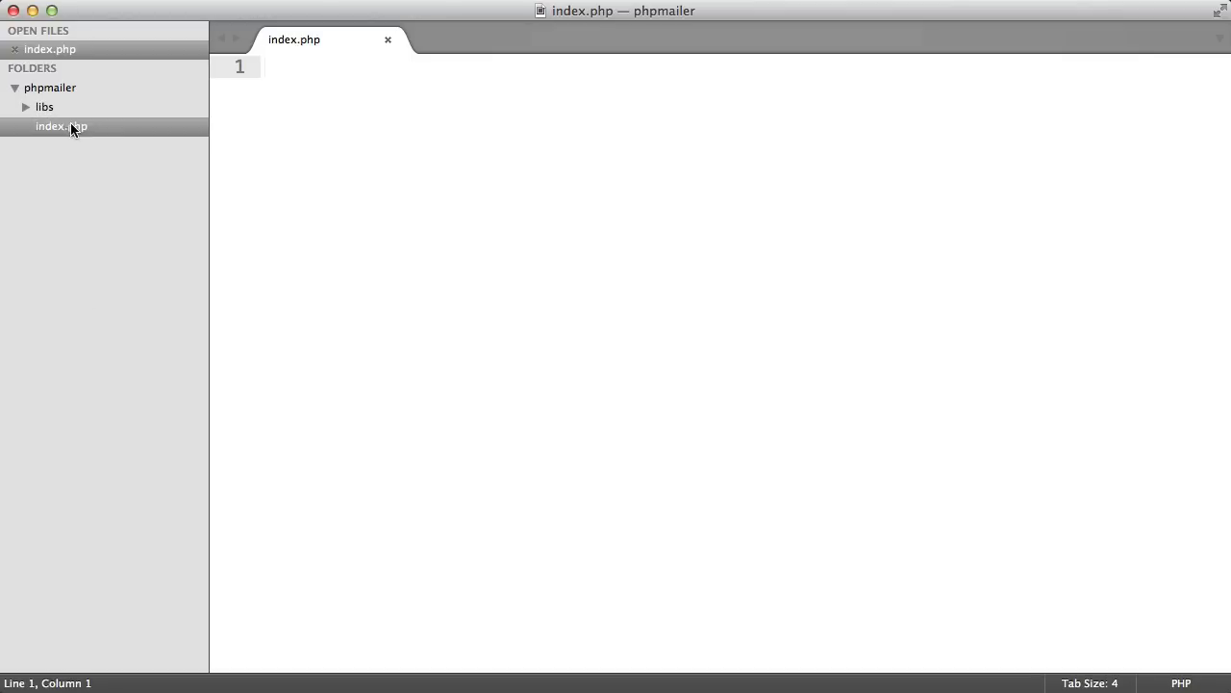
pyautogui.click(27, 106)
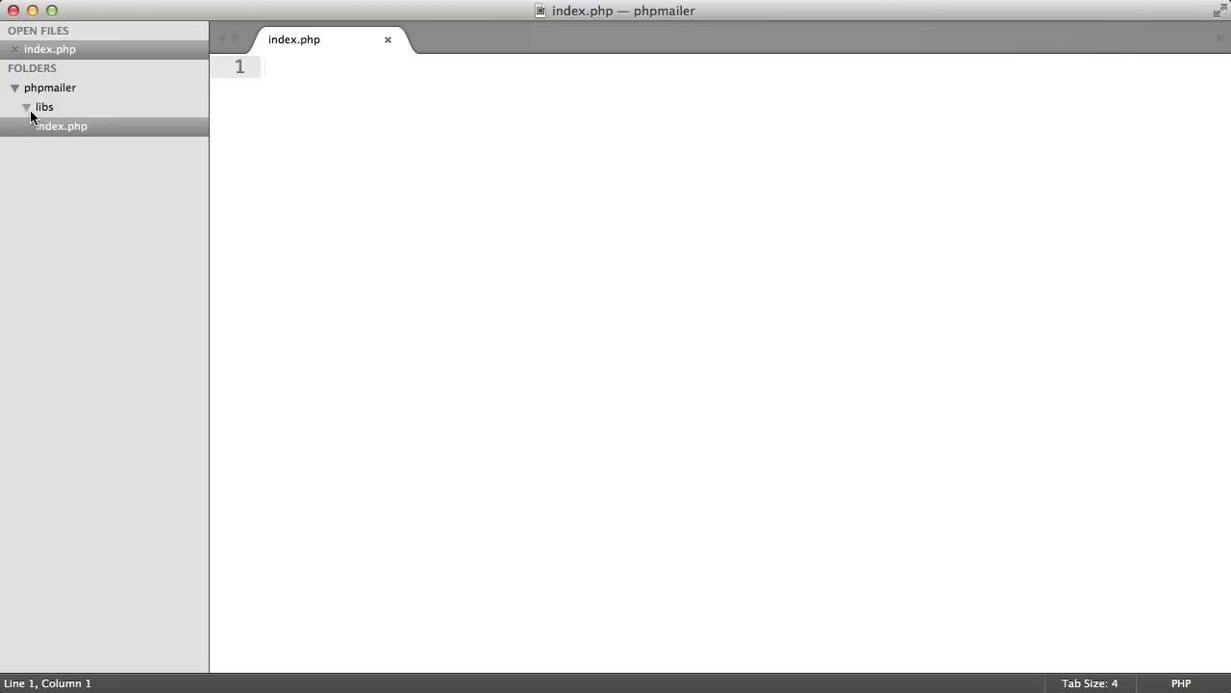
pyautogui.click(27, 107)
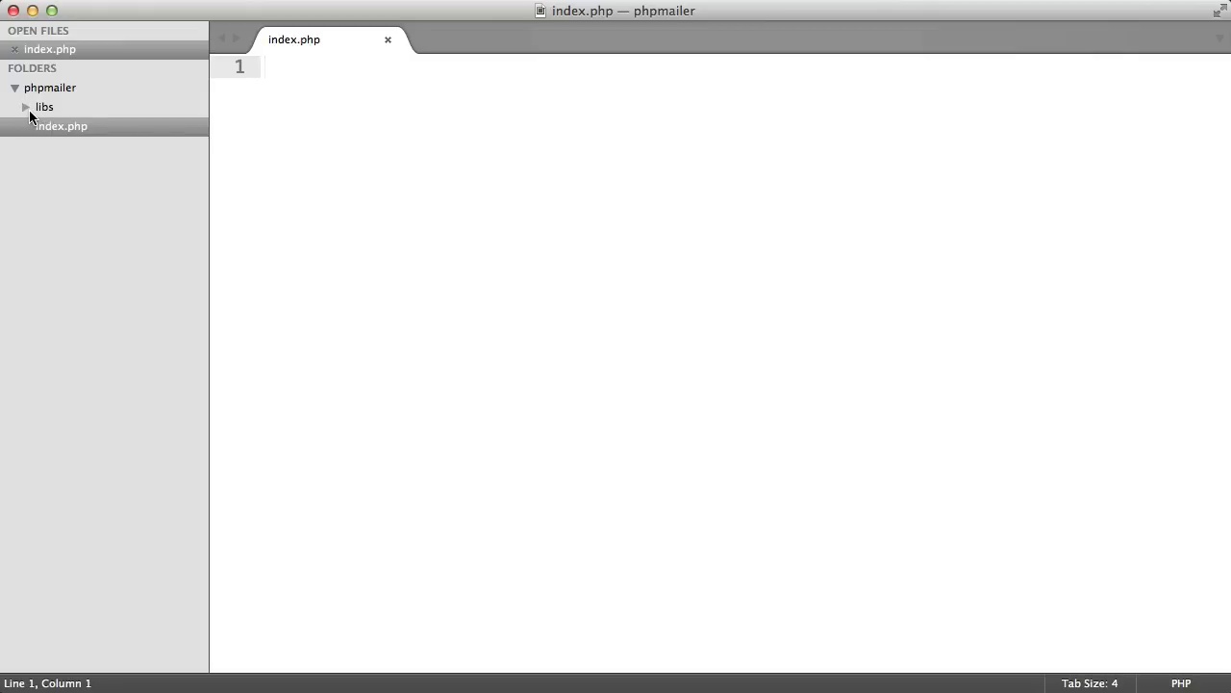
# Create a PHPMailer folder inside libs and expand both to show the library files
pyautogui.rightClick(44, 107)
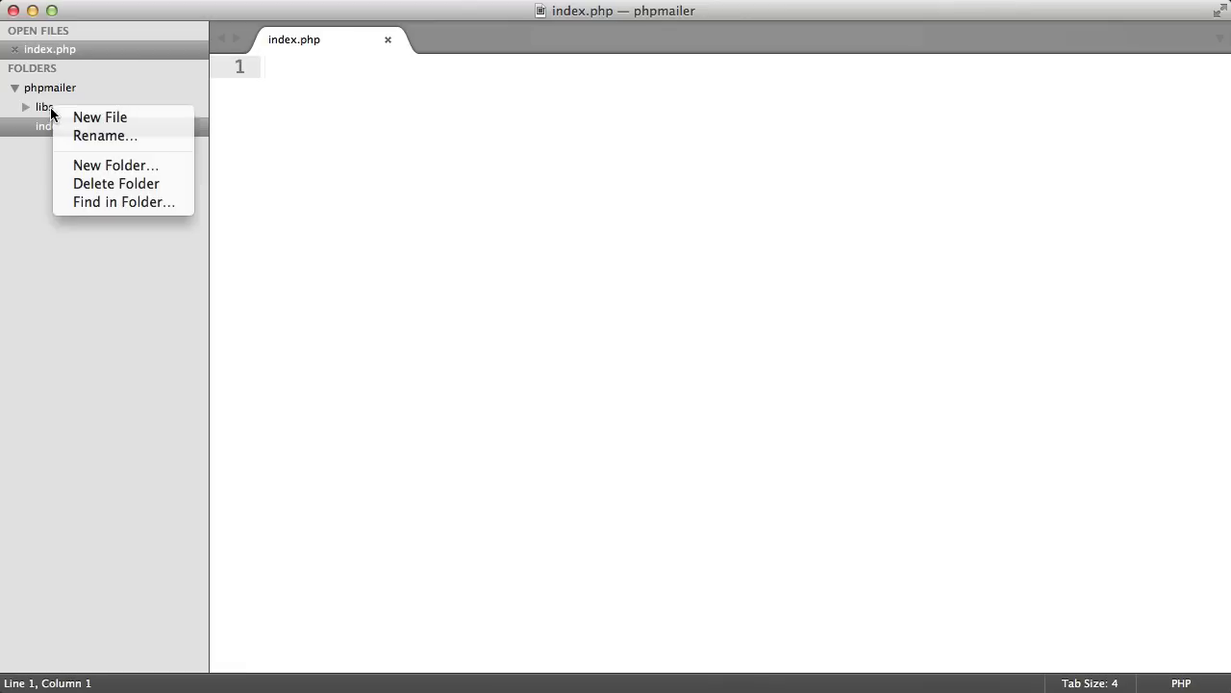
pyautogui.moveTo(139, 166)
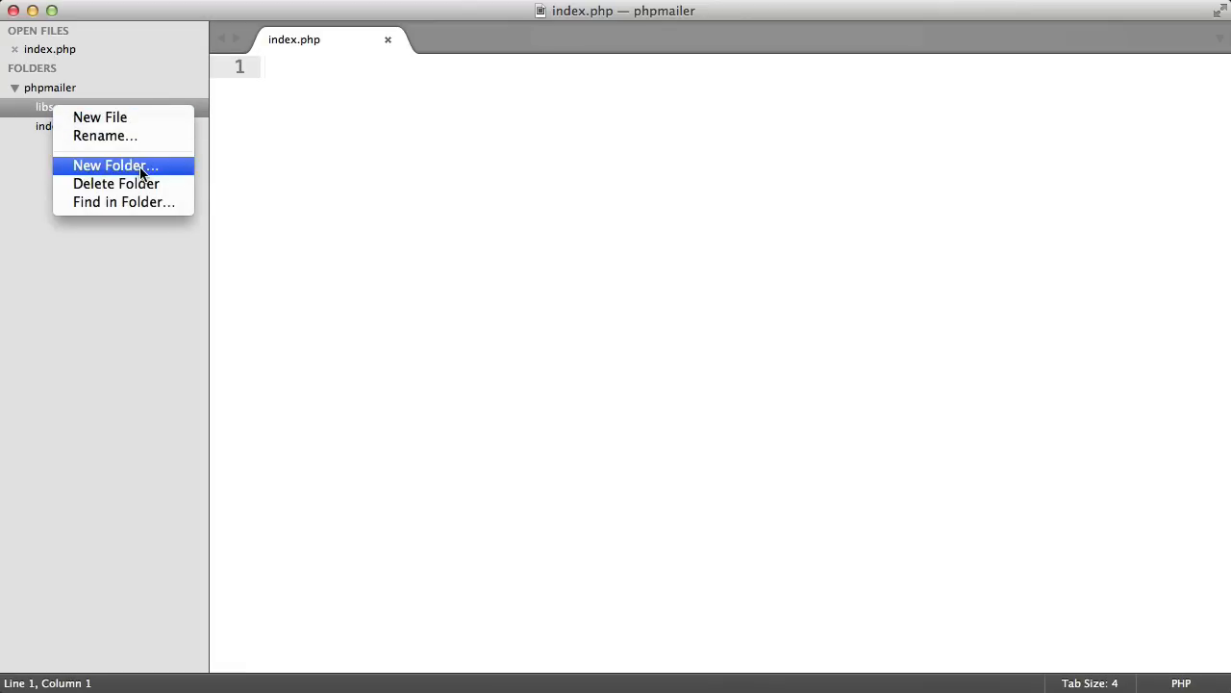
pyautogui.click(115, 165)
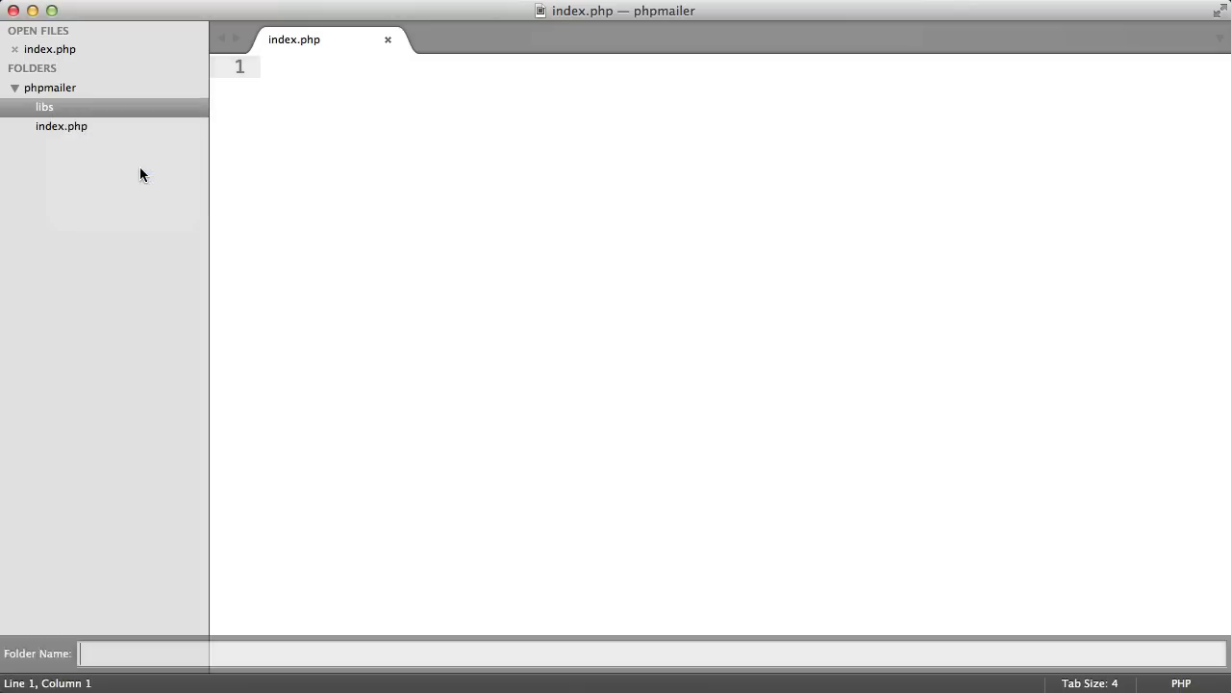
pyautogui.write('P')
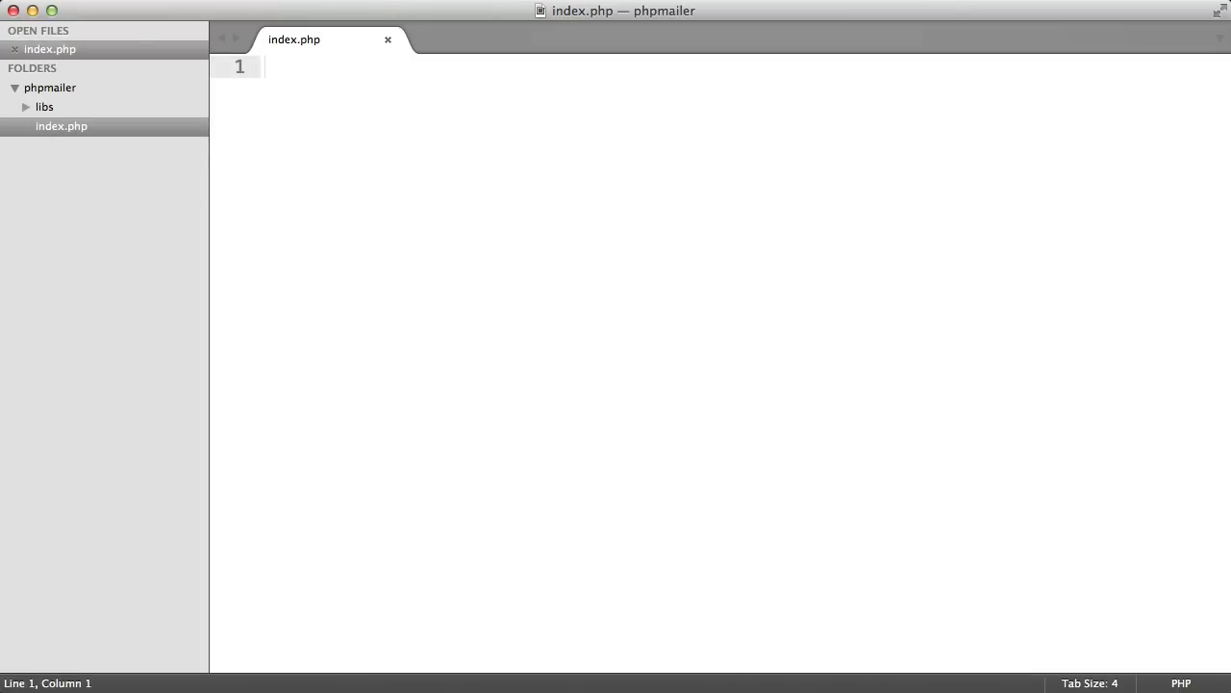
pyautogui.click(44, 107)
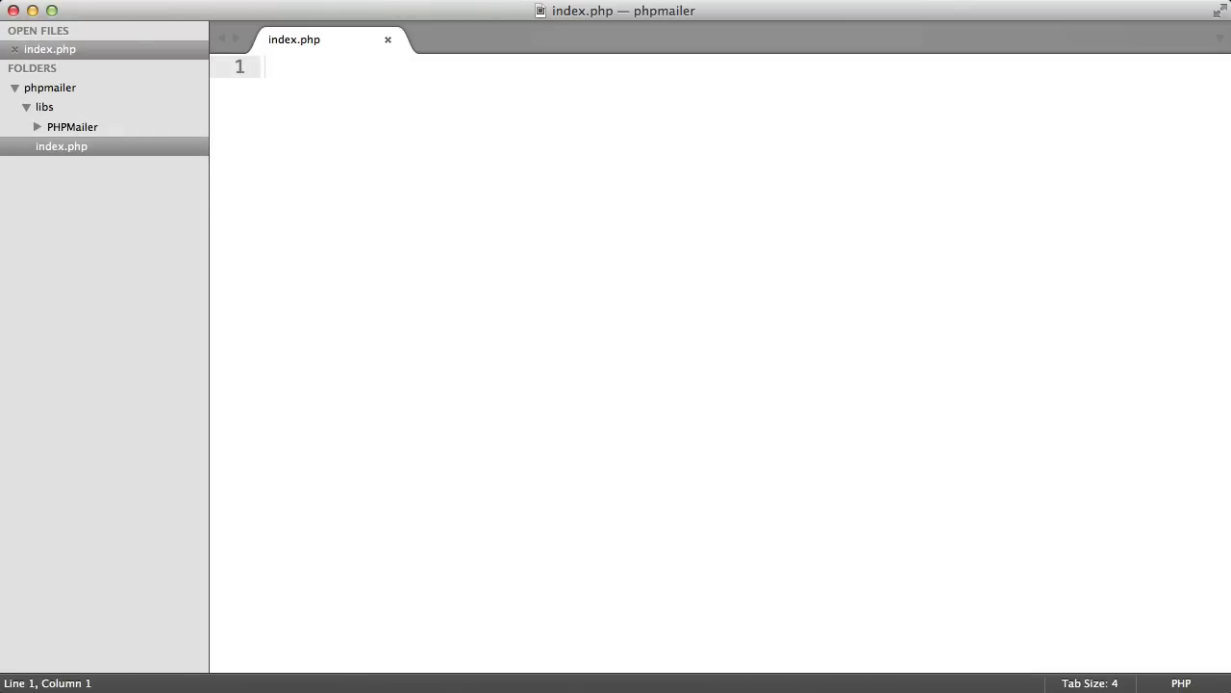
pyautogui.click(37, 126)
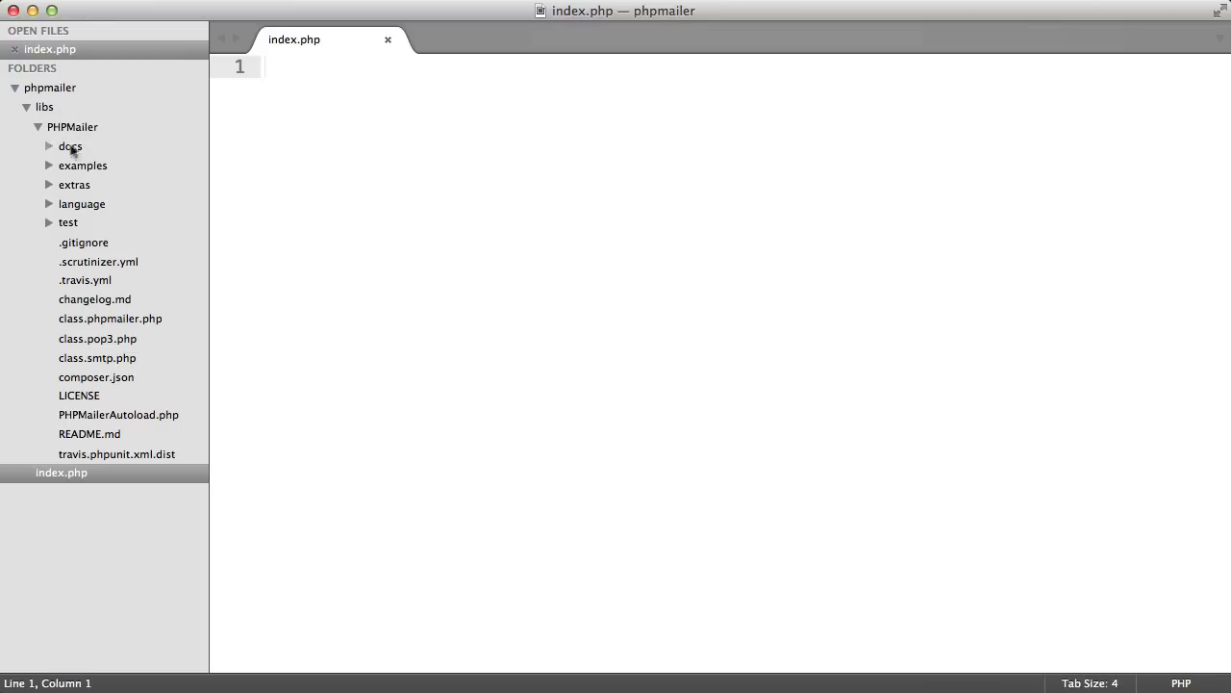
# Write <?php require_once 'libs/PHPMailer/PHPMailerAutoload.php'; in index.php and save
pyautogui.doubleClick(119, 414)
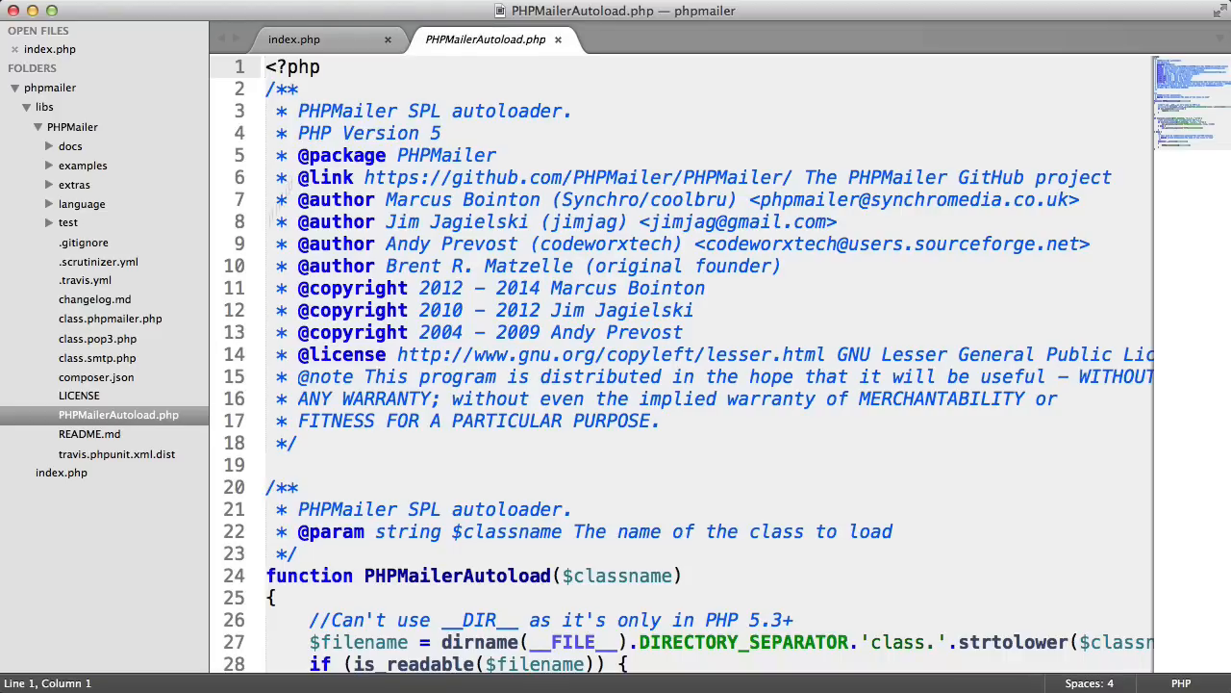
pyautogui.click(294, 39)
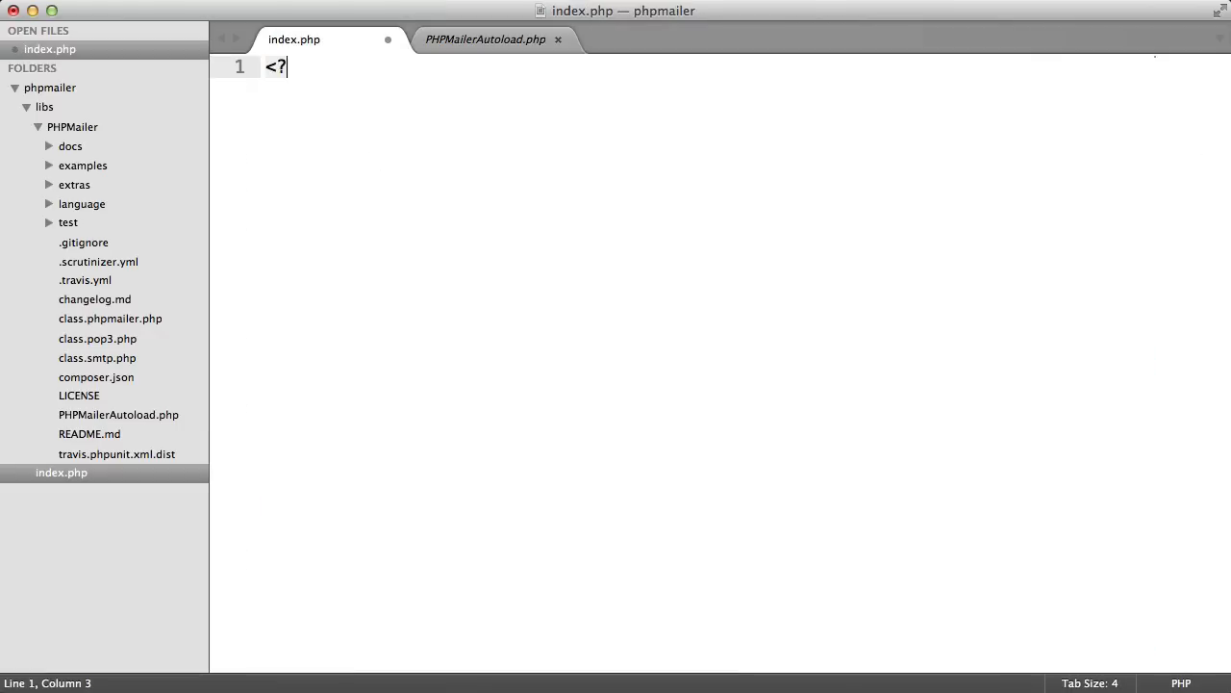
pyautogui.write('php')
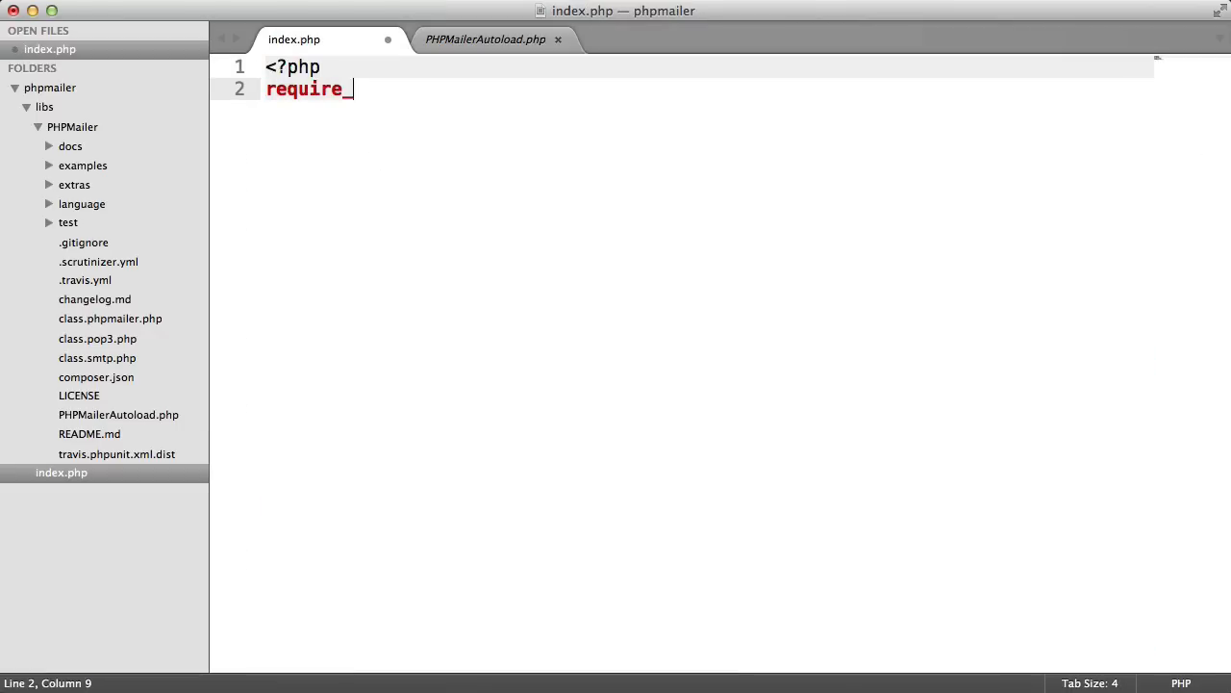
pyautogui.write("once '';")
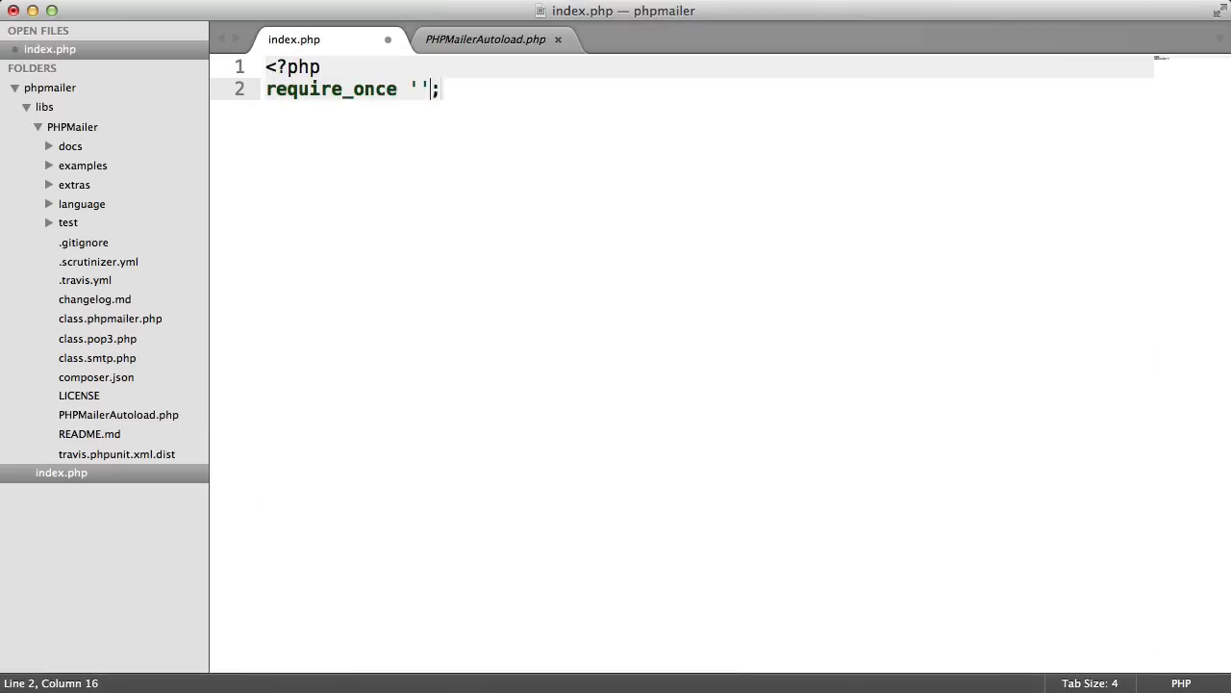
pyautogui.write('libs')
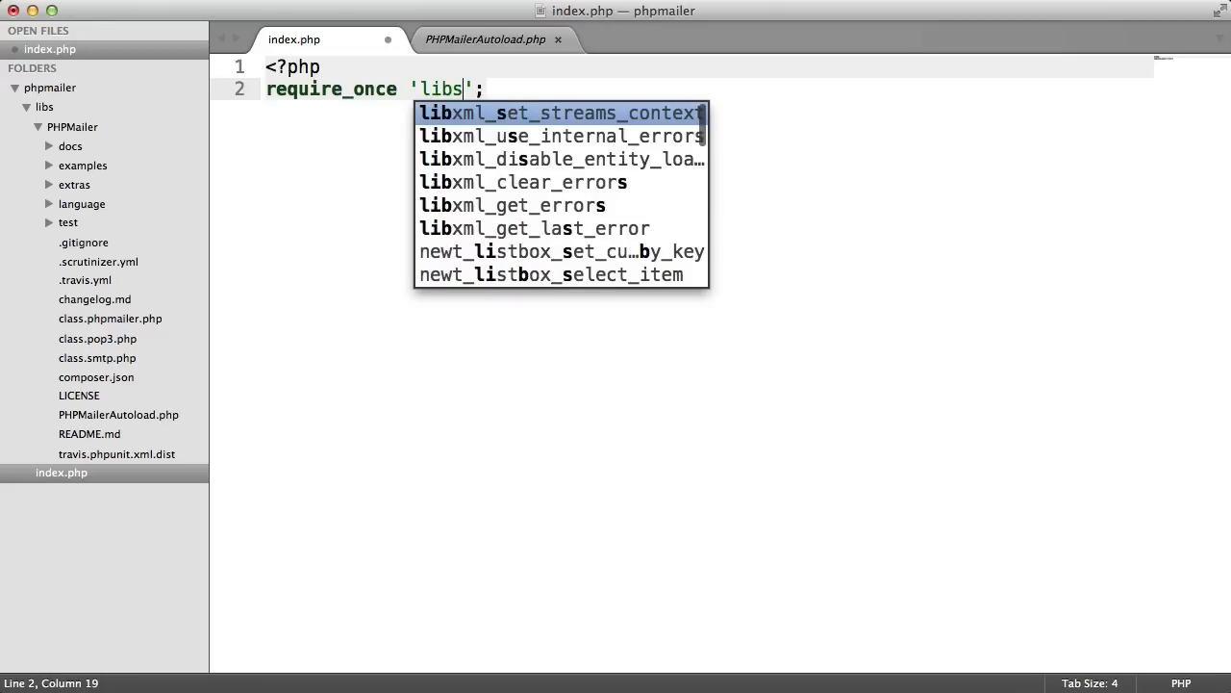
pyautogui.write('/PHPMai')
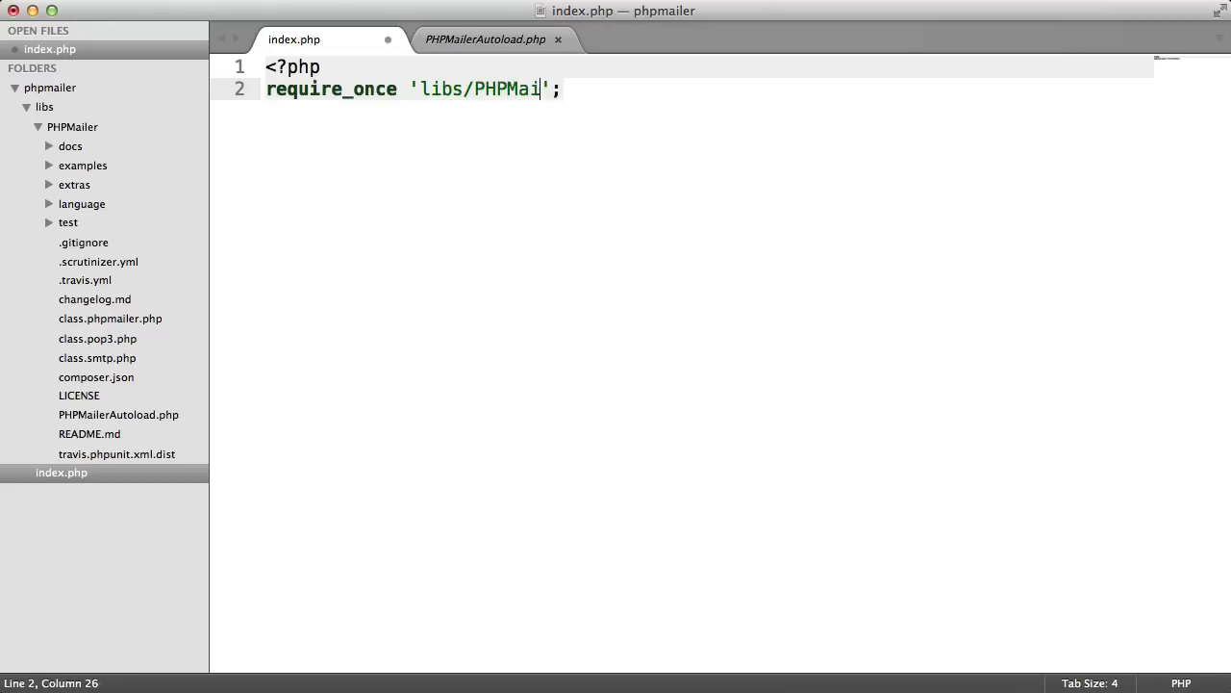
pyautogui.write('ler/P')
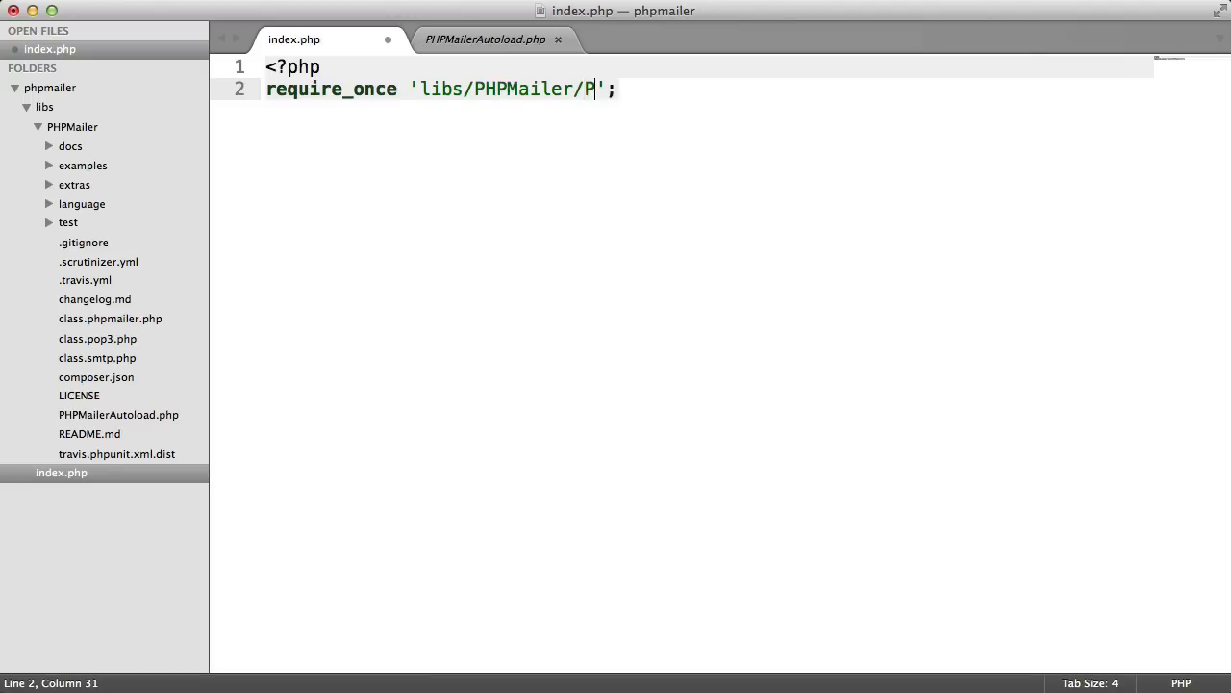
pyautogui.write('HPMailerA')
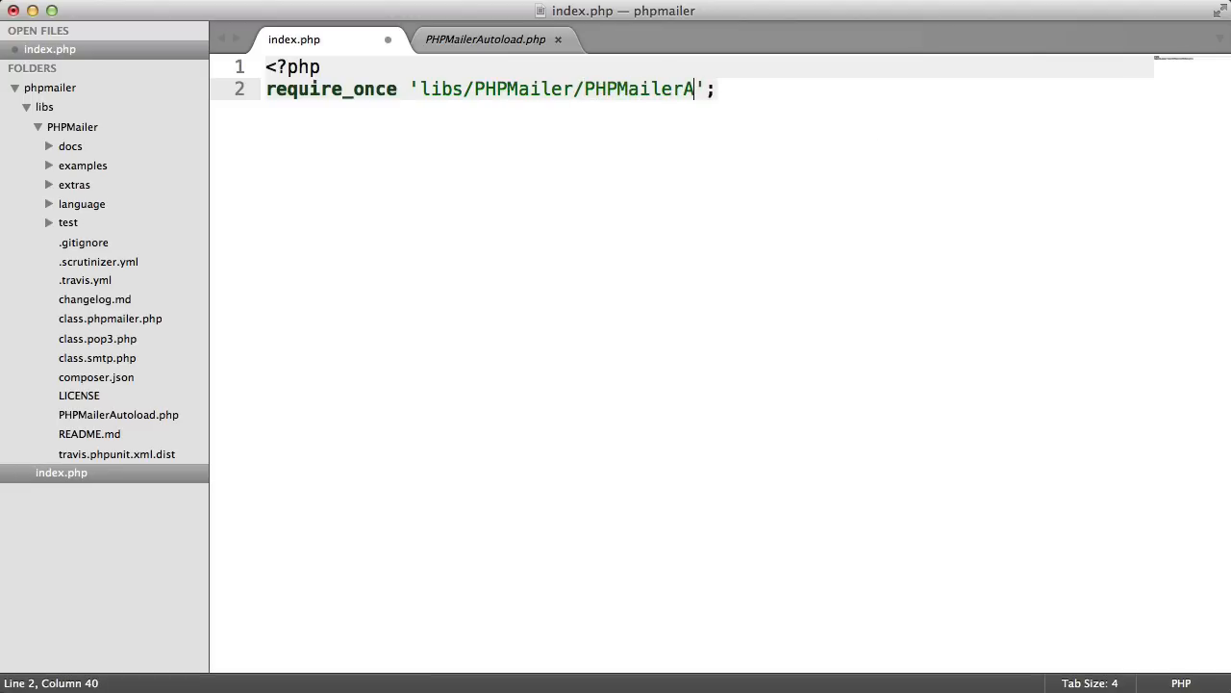
pyautogui.write('utoload.php')
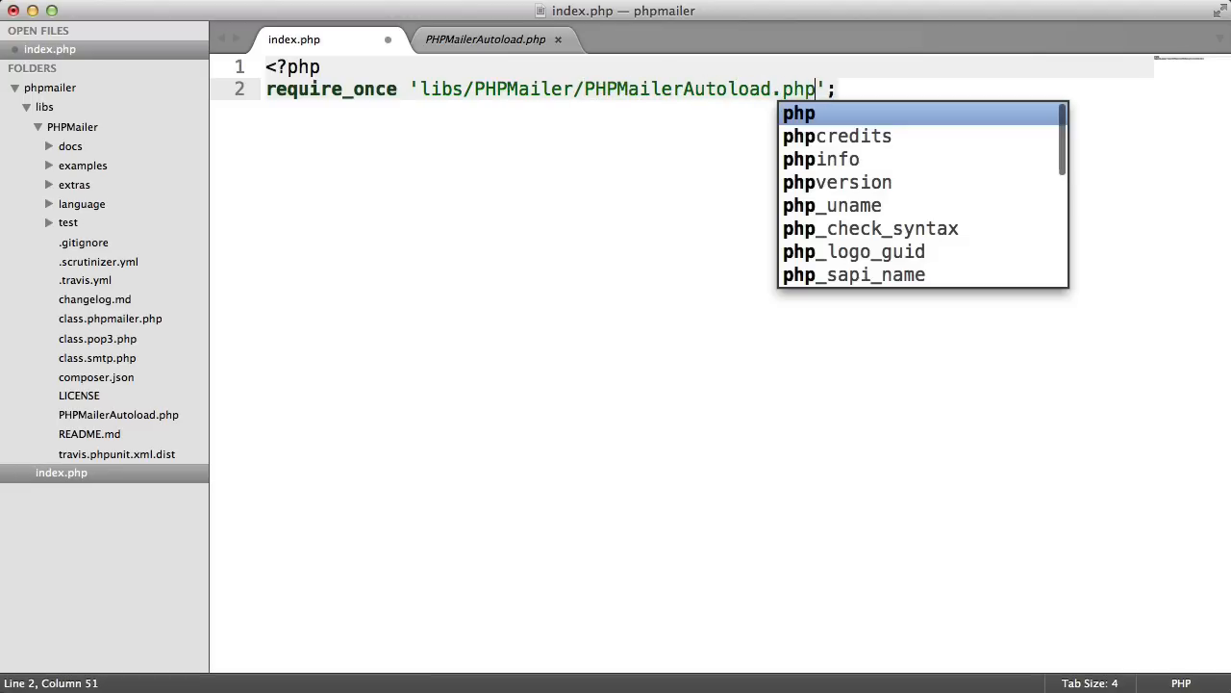
pyautogui.press('cmd+s')
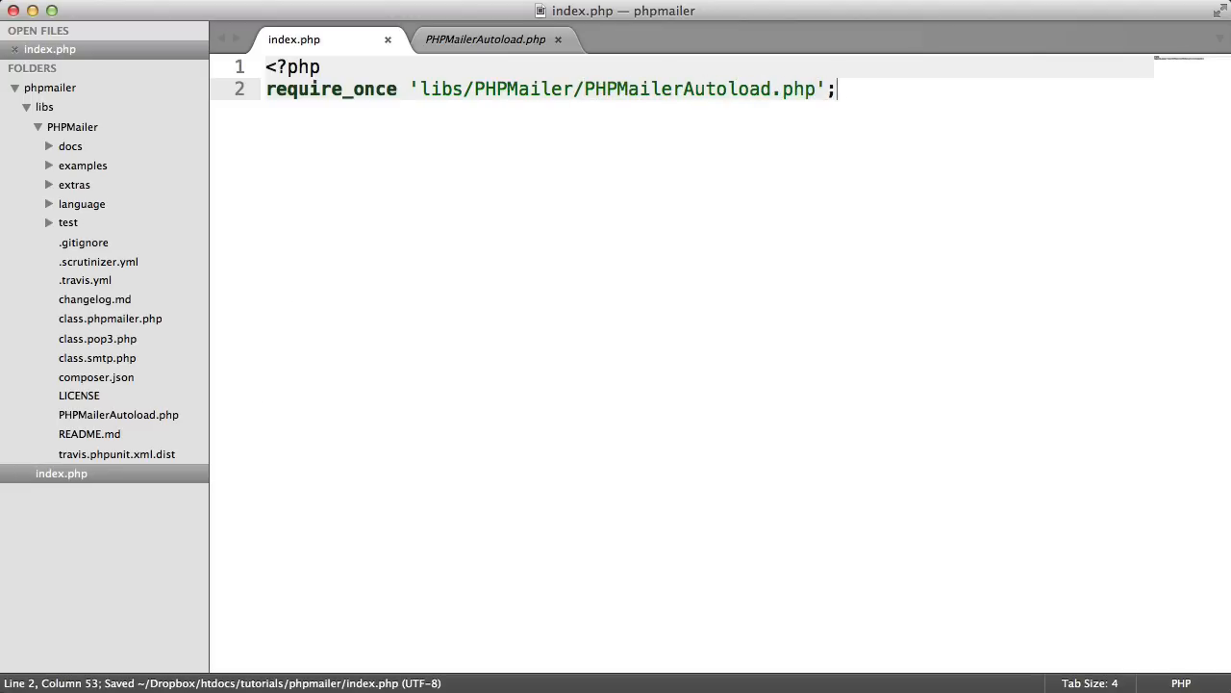